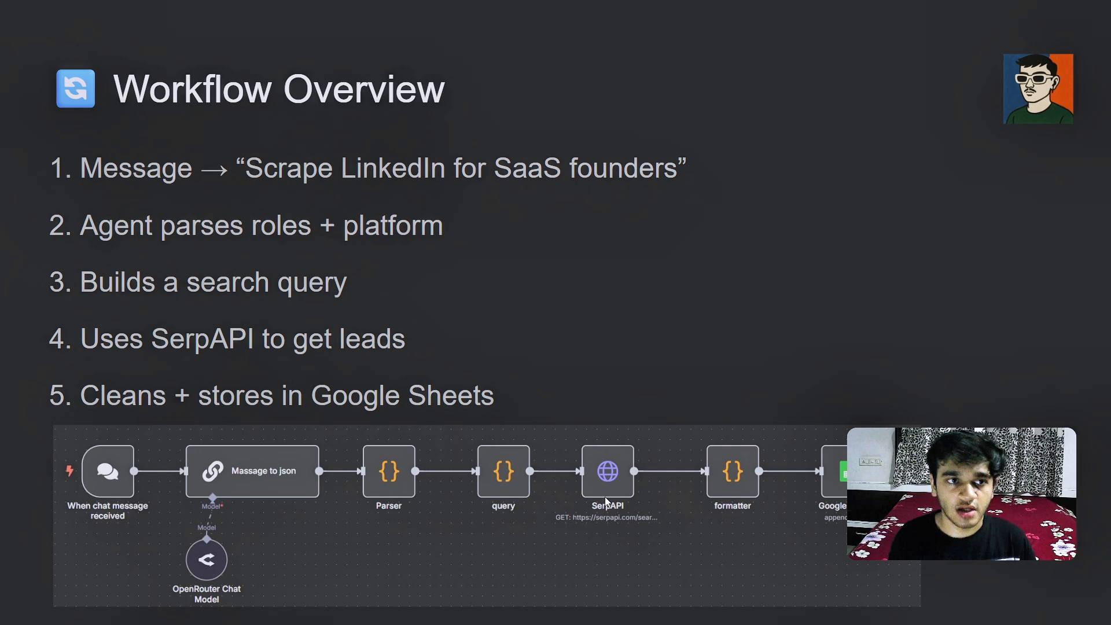
pyautogui.moveTo(360, 176)
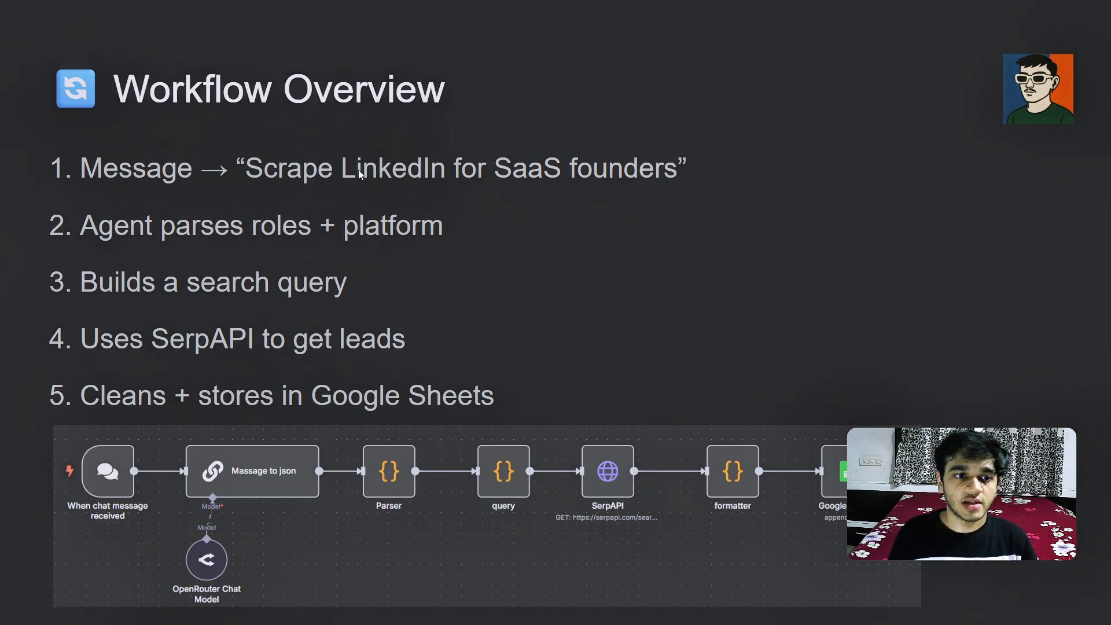
pyautogui.moveTo(605, 235)
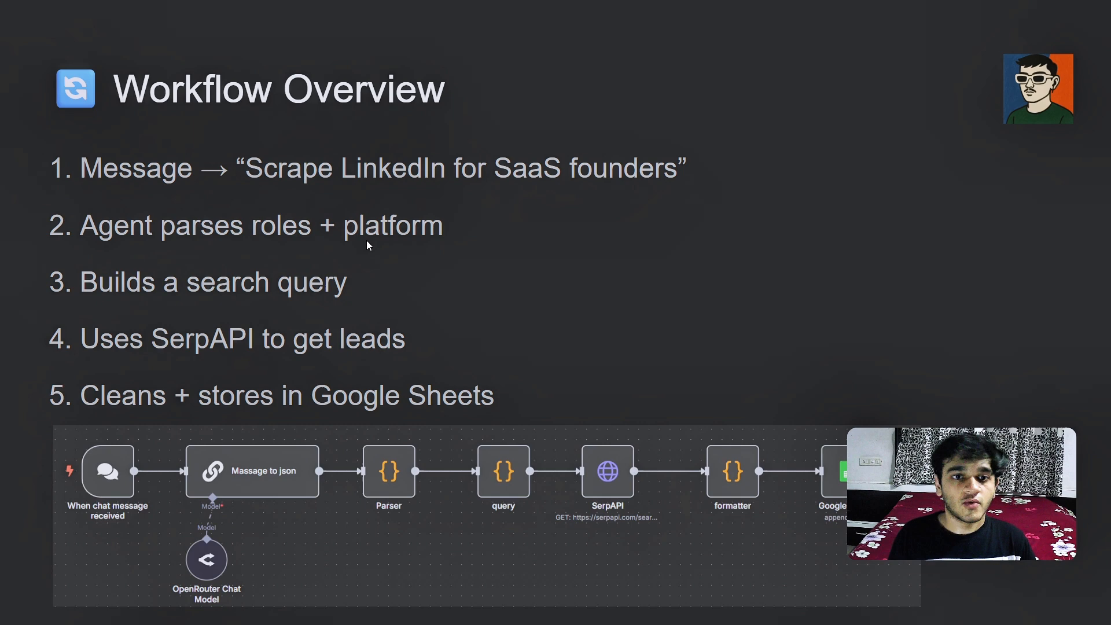
pyautogui.moveTo(401, 478)
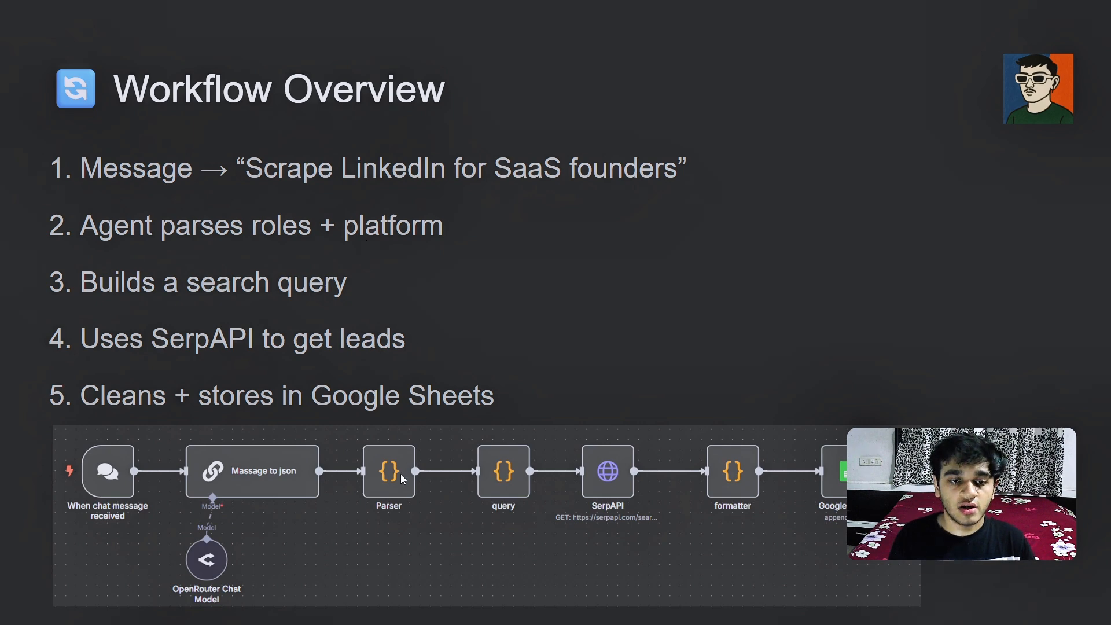
pyautogui.moveTo(375, 501)
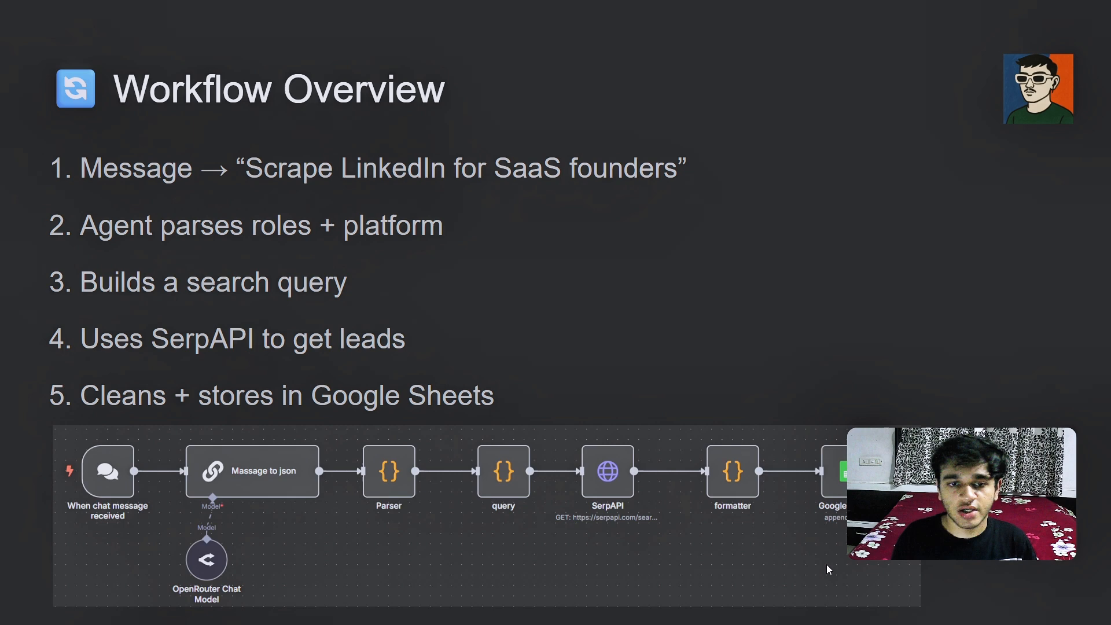
pyautogui.moveTo(200, 407)
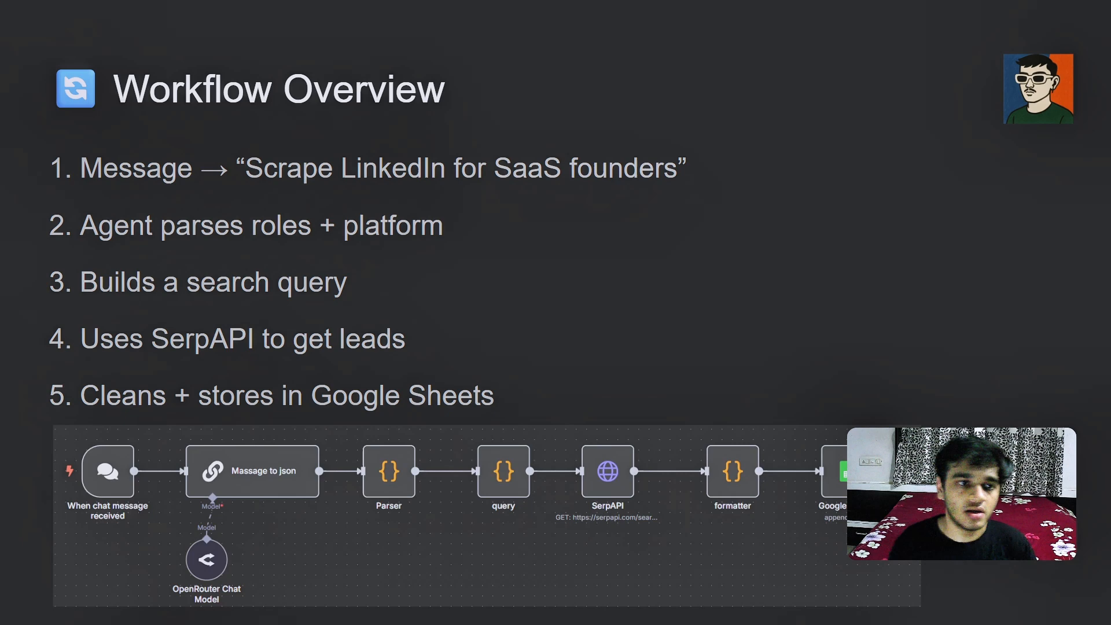
pyautogui.moveTo(494, 494)
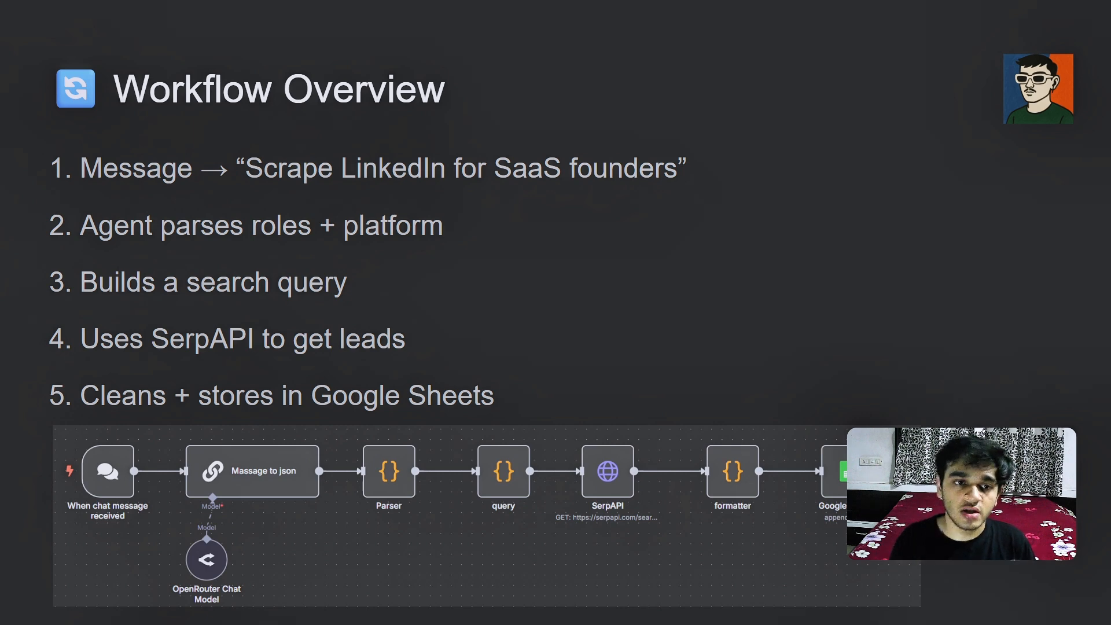
pyautogui.moveTo(756, 417)
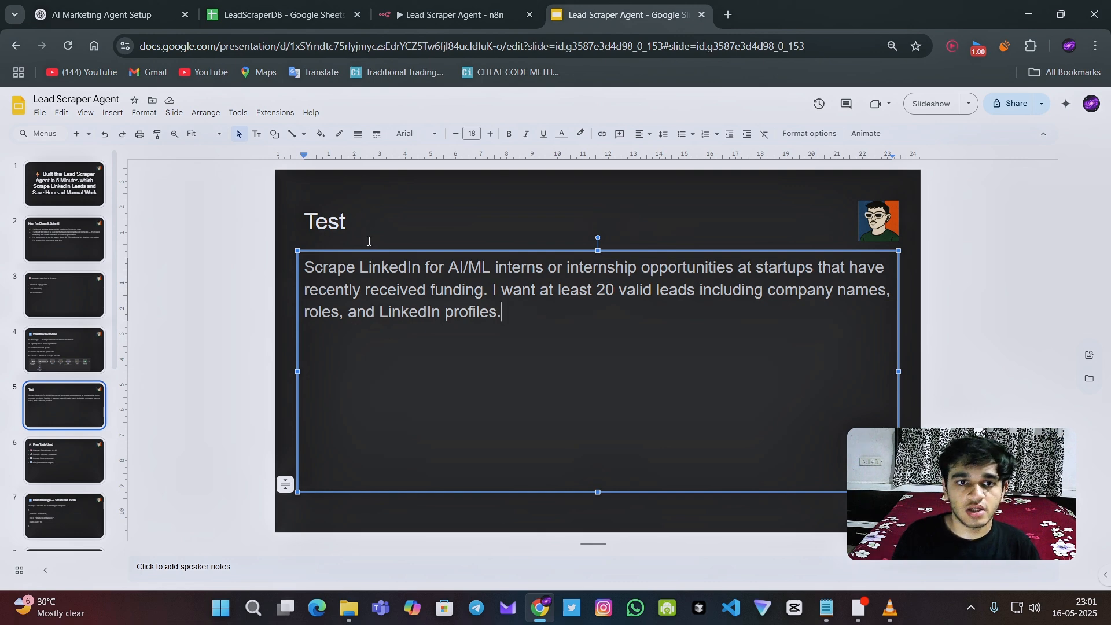
# Send the AI/ML internship lead request into the Lead Scraper Agent workflow chat
pyautogui.click(283, 13)
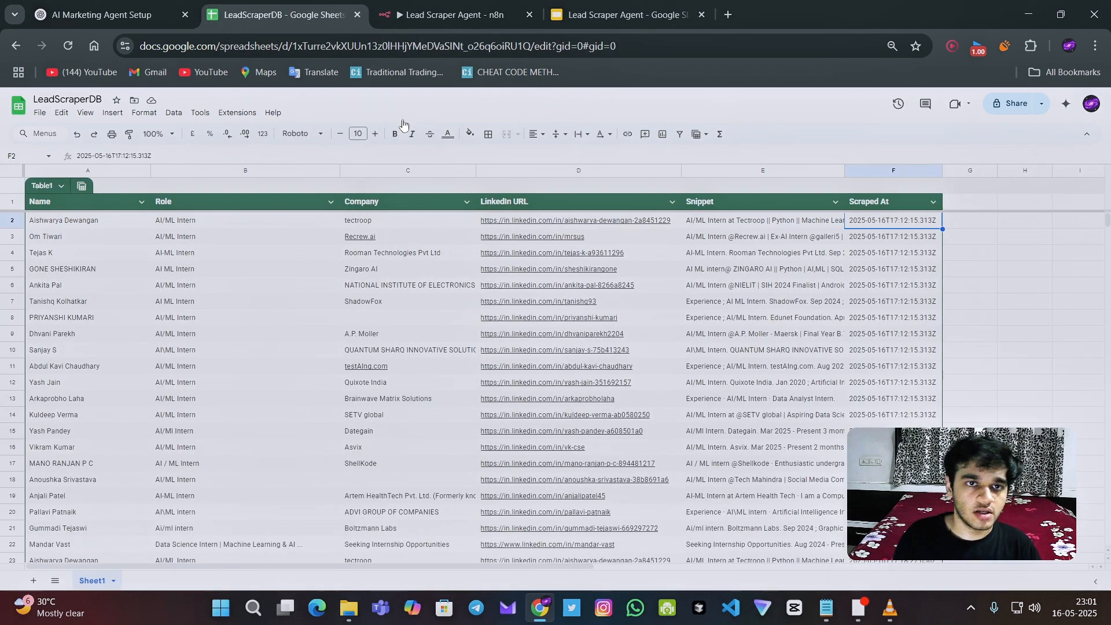
pyautogui.click(446, 14)
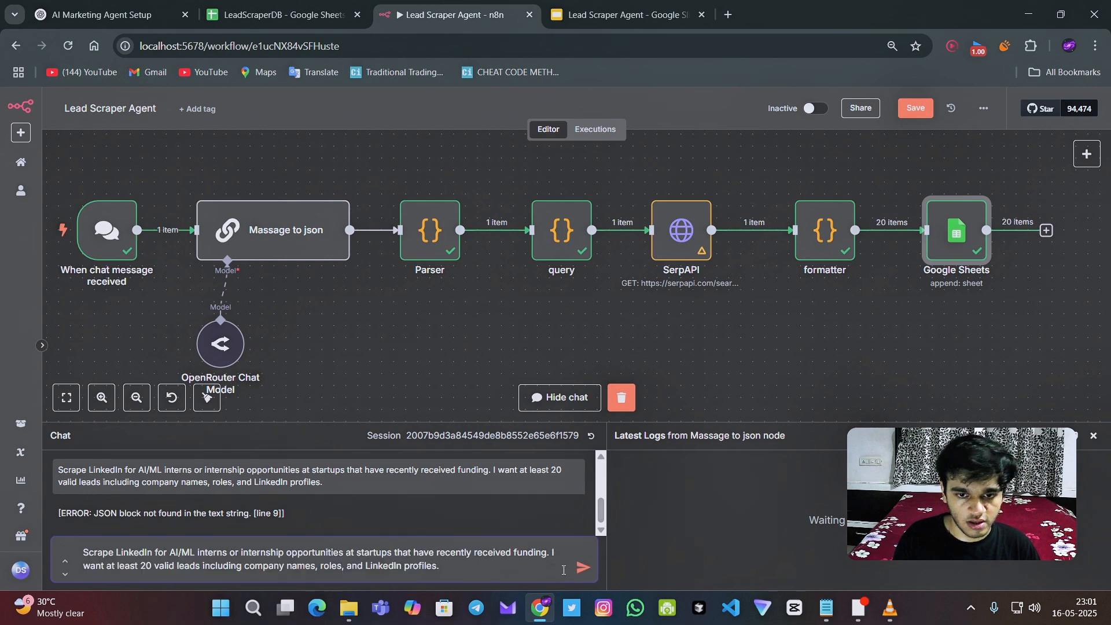
pyautogui.click(284, 14)
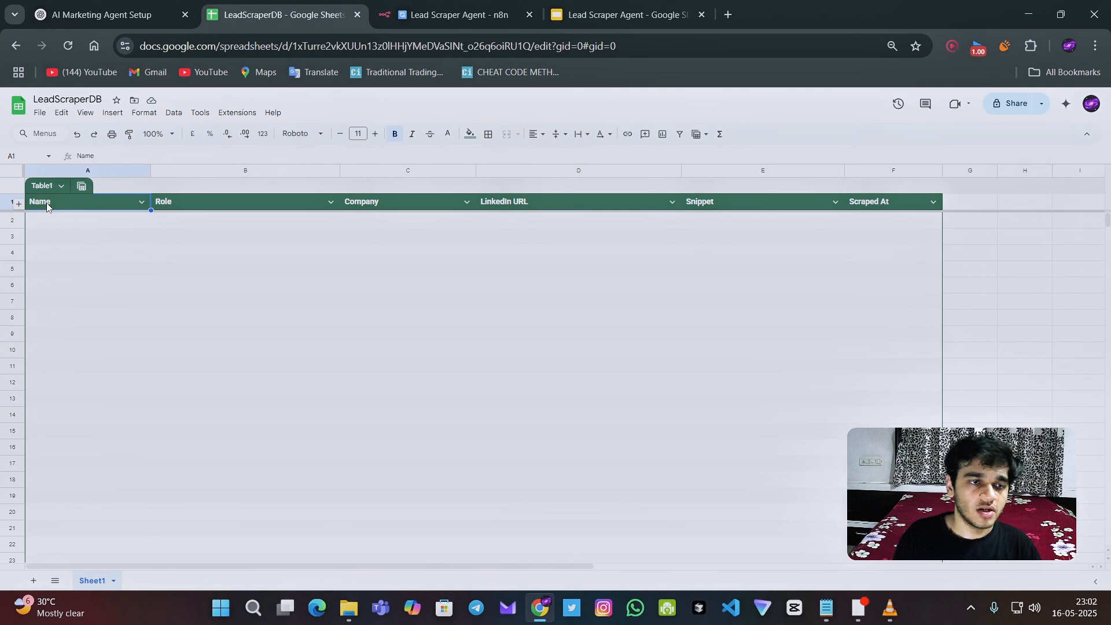
# Check the LinkedIn URL and Scraped At headers, then show the Free Tools Used slide
pyautogui.click(406, 201)
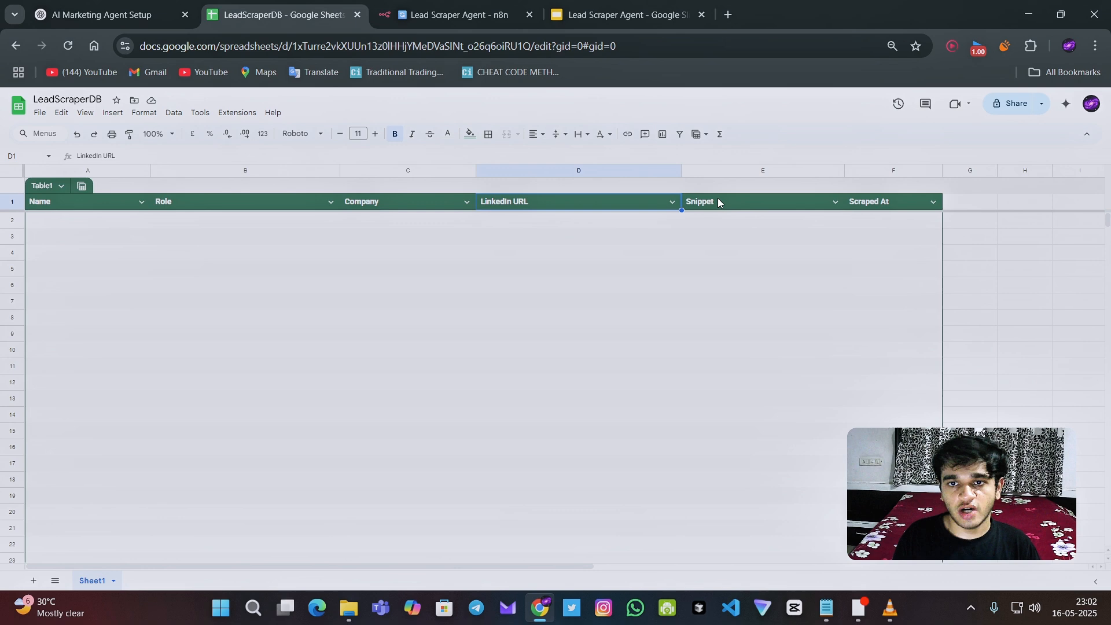
pyautogui.click(761, 201)
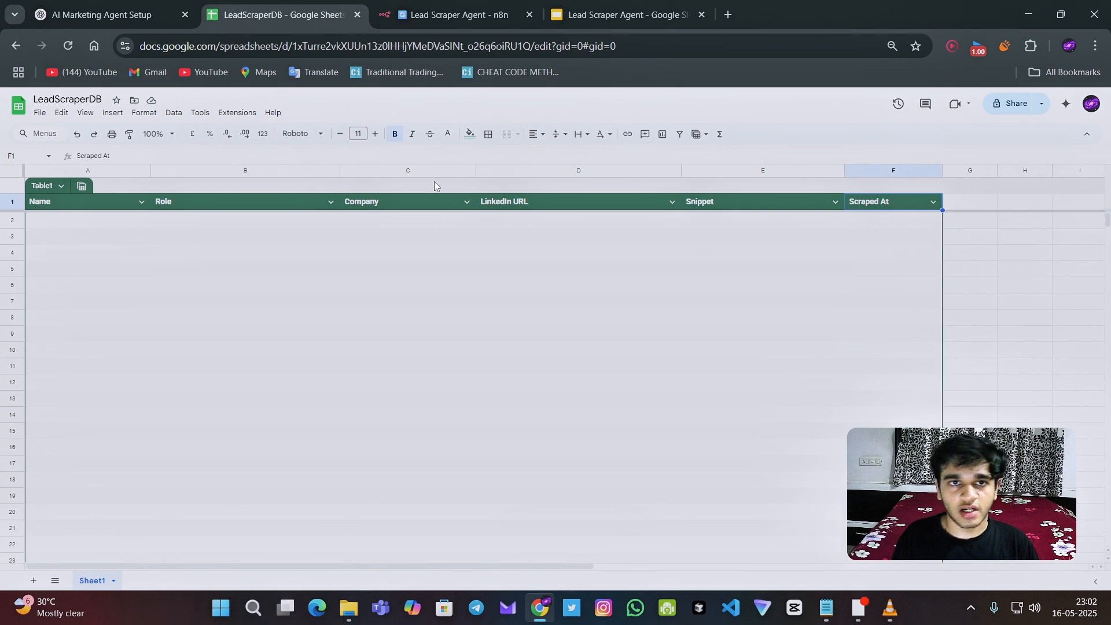
pyautogui.click(617, 13)
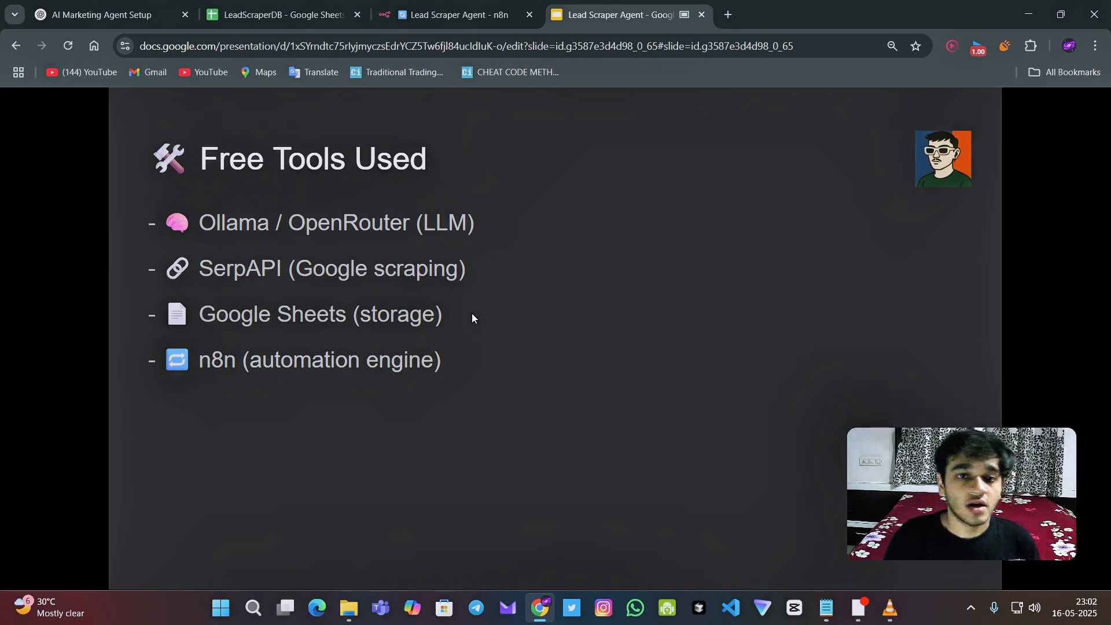
pyautogui.moveTo(466, 260)
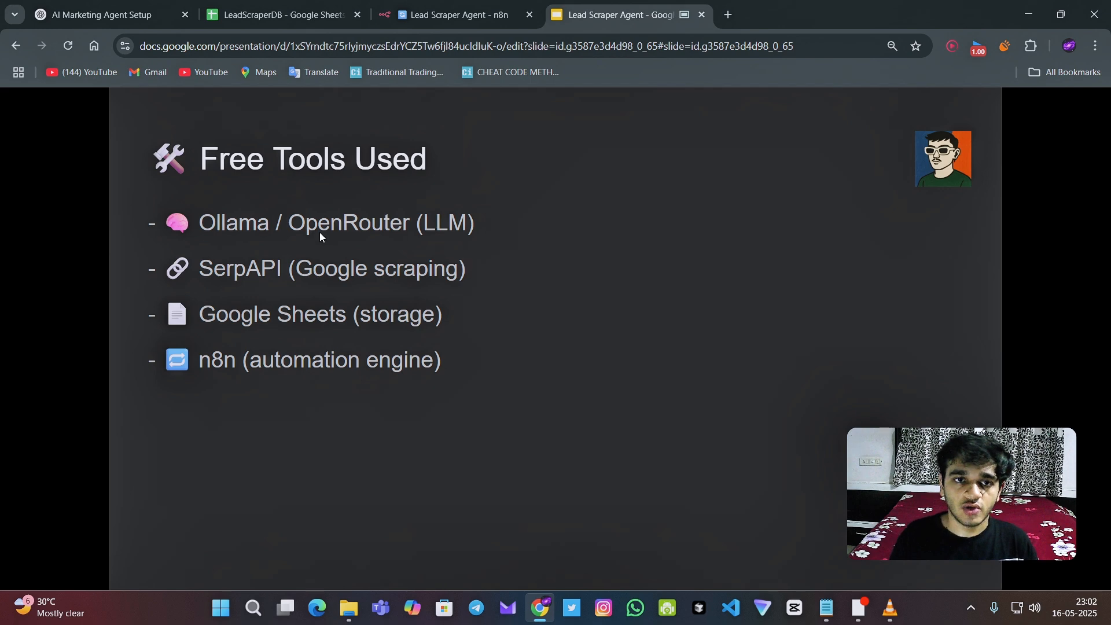
pyautogui.moveTo(339, 228)
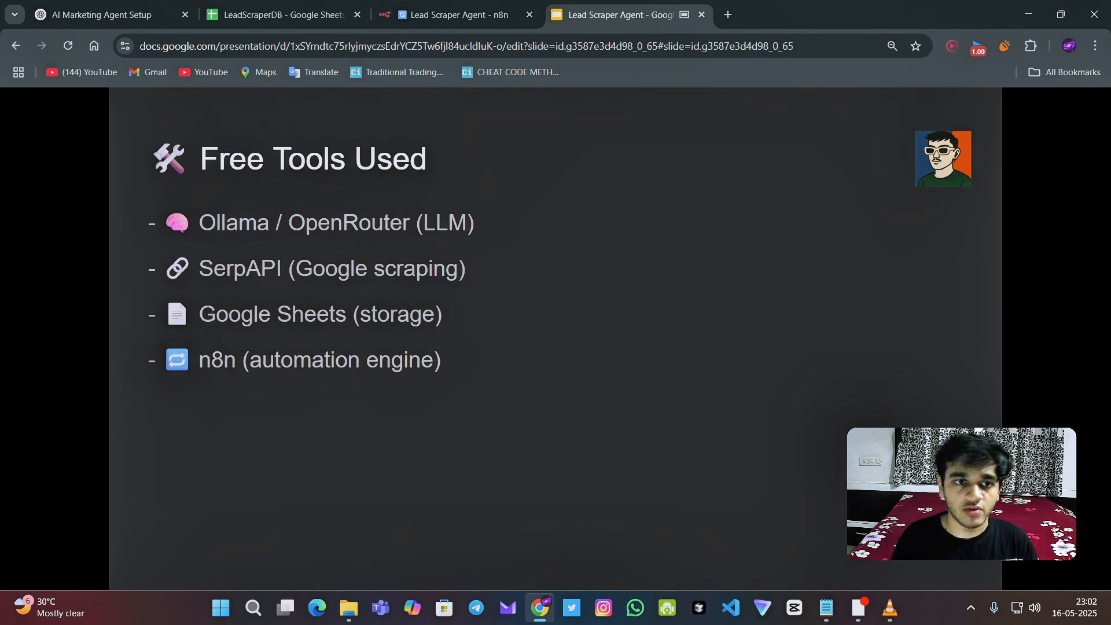
# View the OpenRouter Chat Model node's free deepseek-r1 model in the running workflow
pyautogui.click(452, 14)
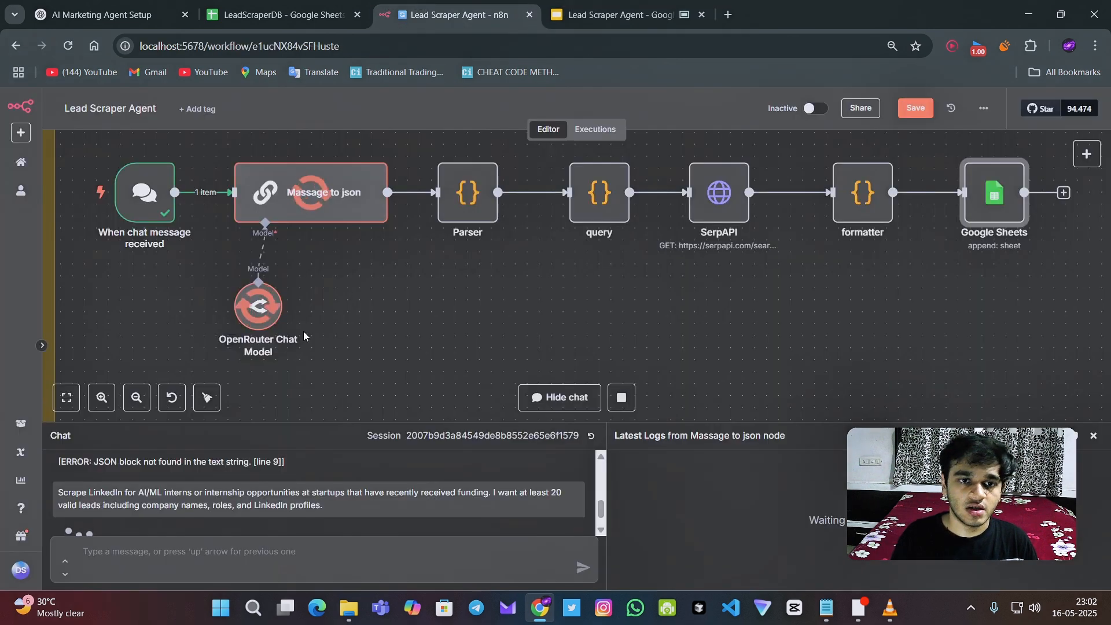
pyautogui.doubleClick(258, 306)
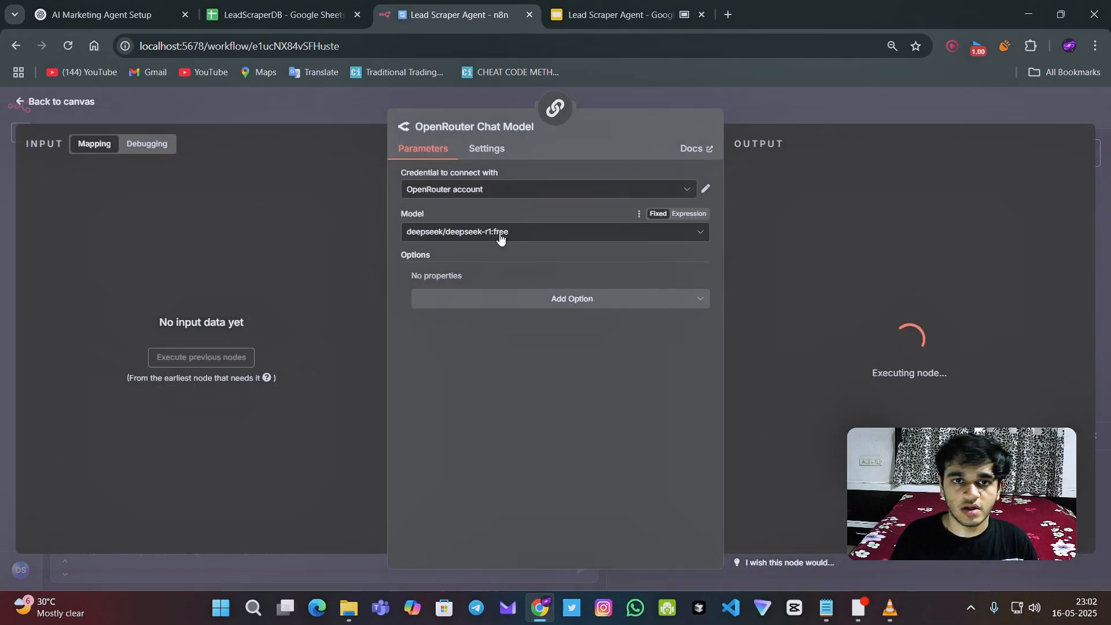
pyautogui.moveTo(726, 111)
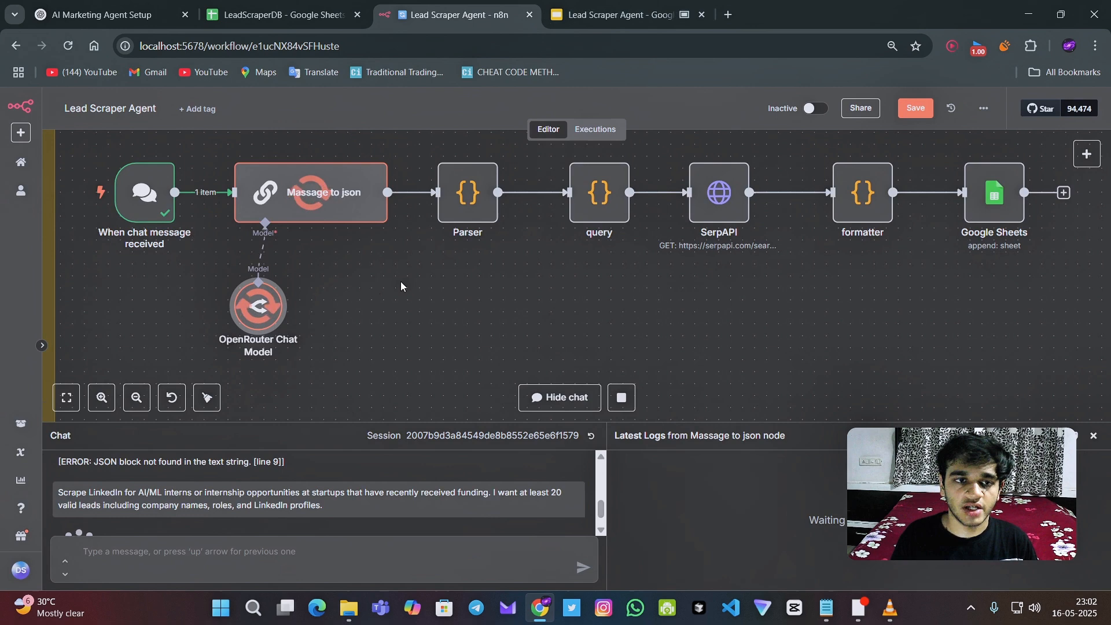
# Advance the deck to the 'User Message → Structured JSON' slide
pyautogui.click(617, 14)
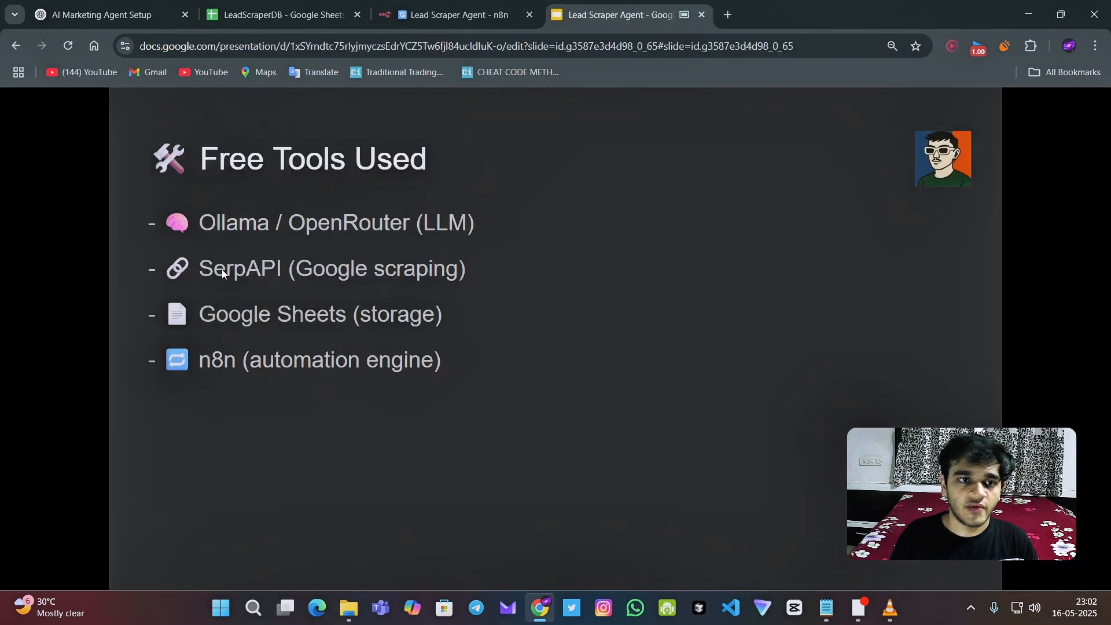
pyautogui.moveTo(744, 115)
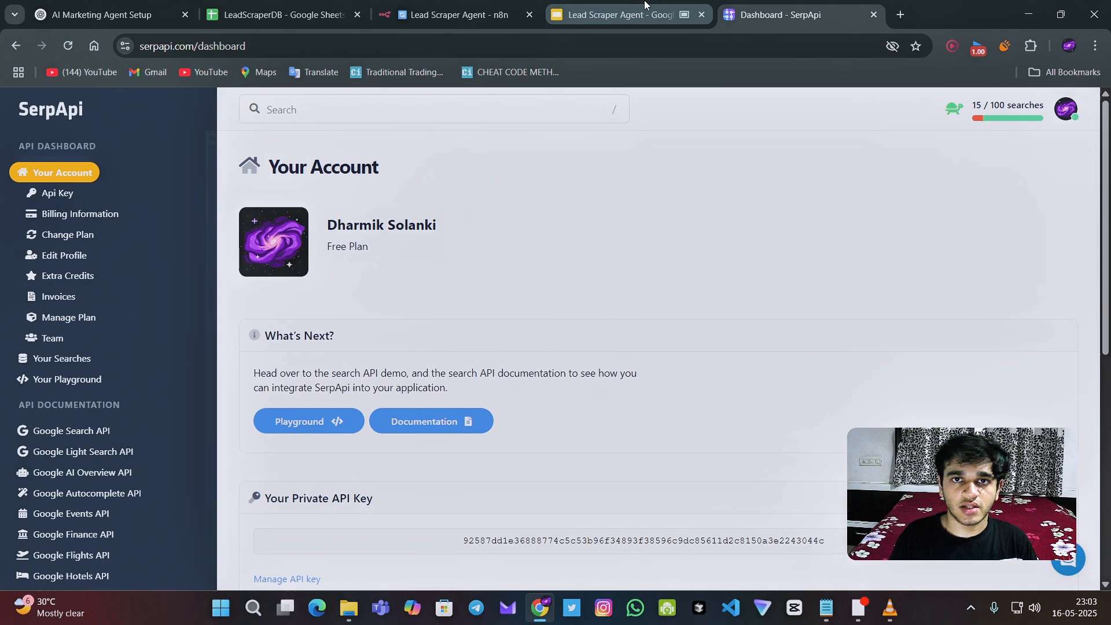
pyautogui.click(617, 14)
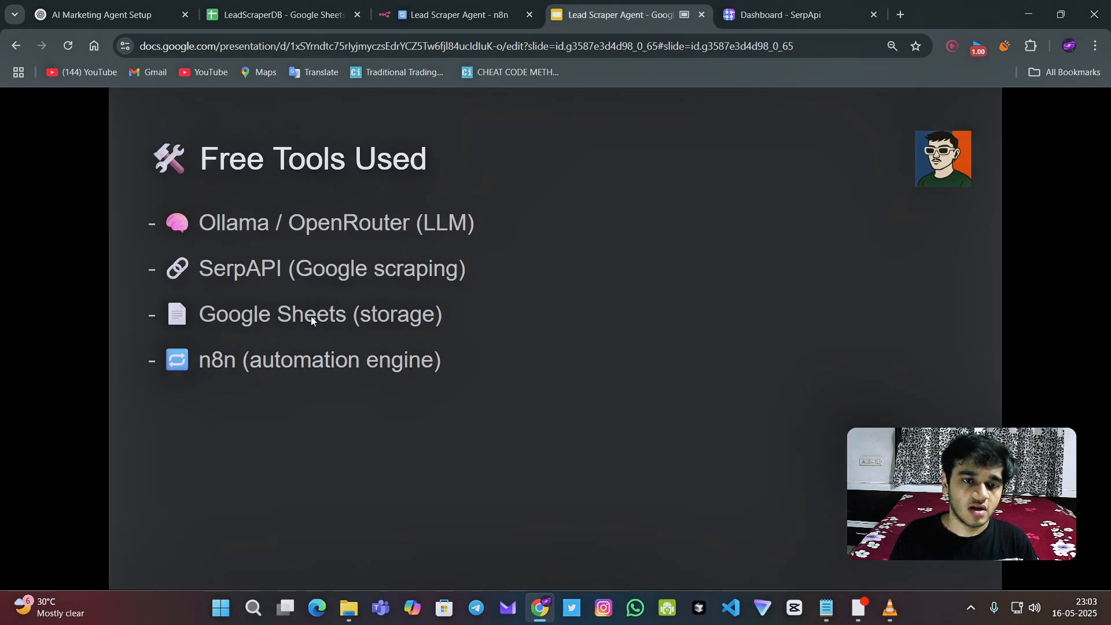
pyautogui.moveTo(450, 310)
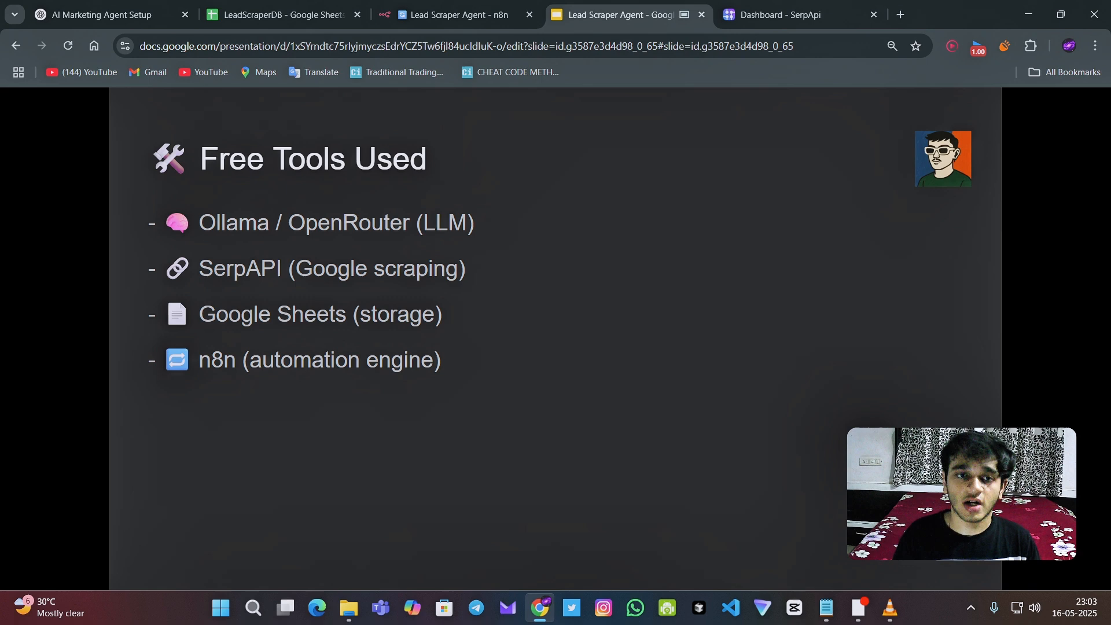
pyautogui.moveTo(402, 389)
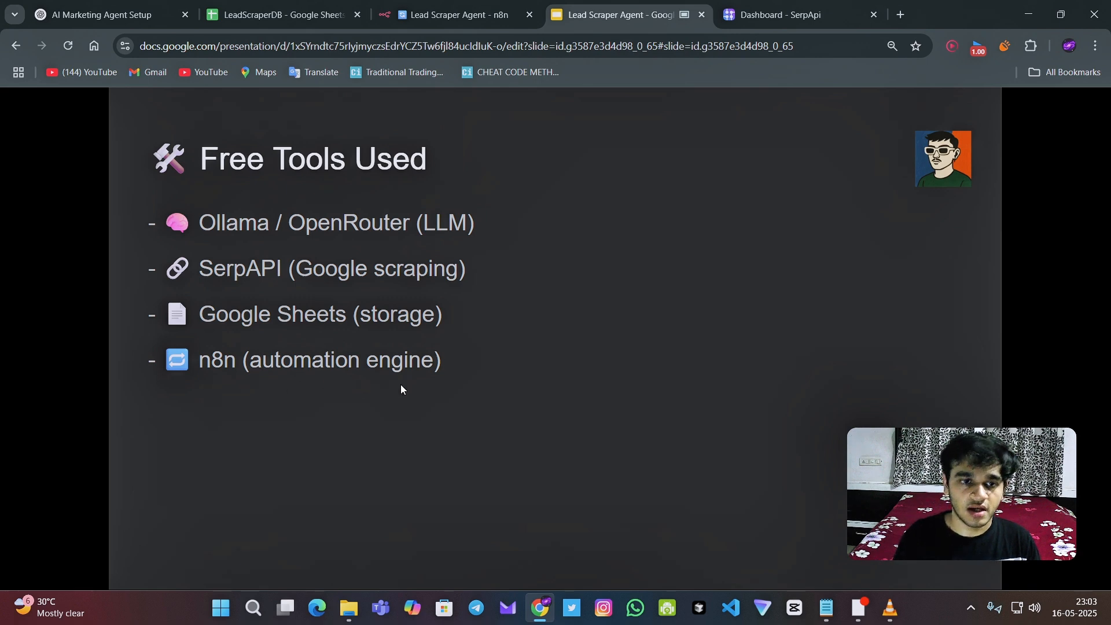
pyautogui.press('Right')
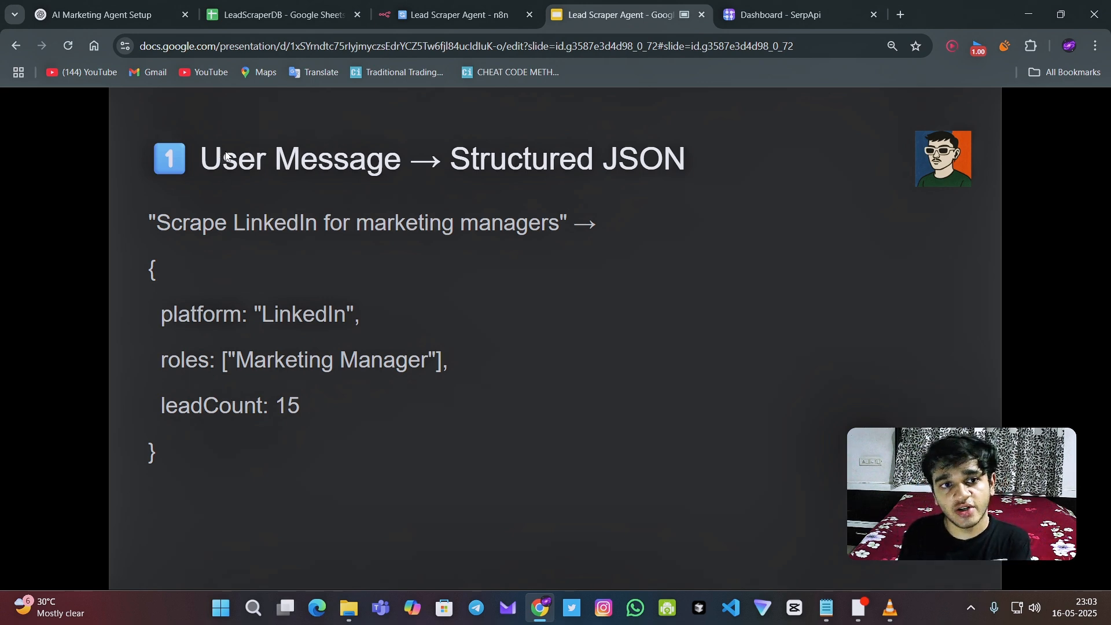
# Show the Massage to json node's parsed request with leadCount 20 in n8n
pyautogui.click(454, 13)
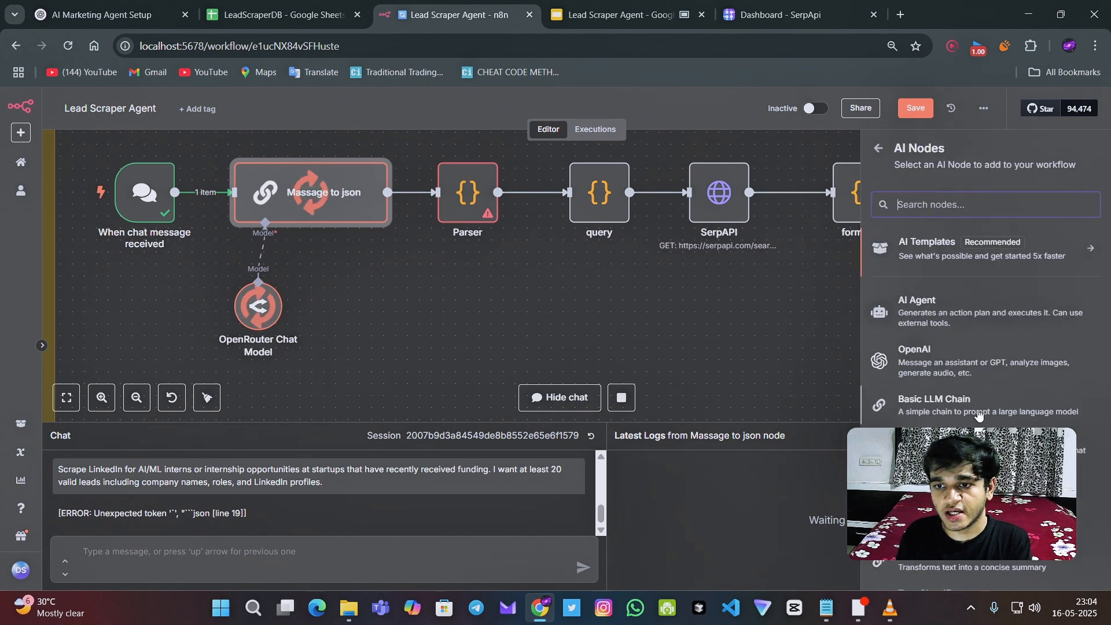
pyautogui.click(615, 13)
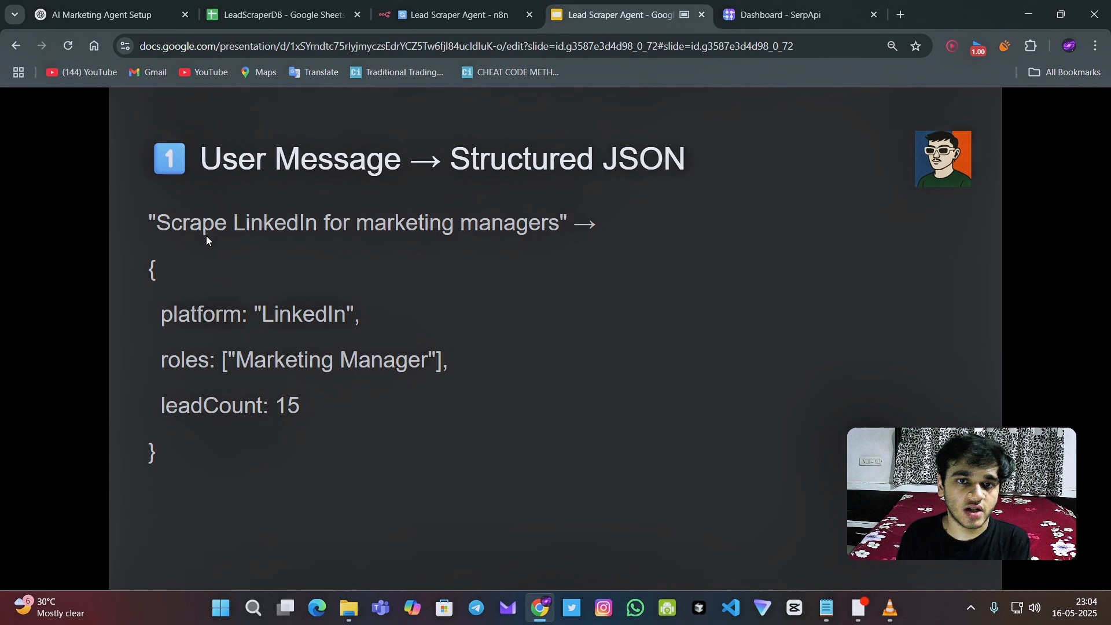
pyautogui.moveTo(504, 233)
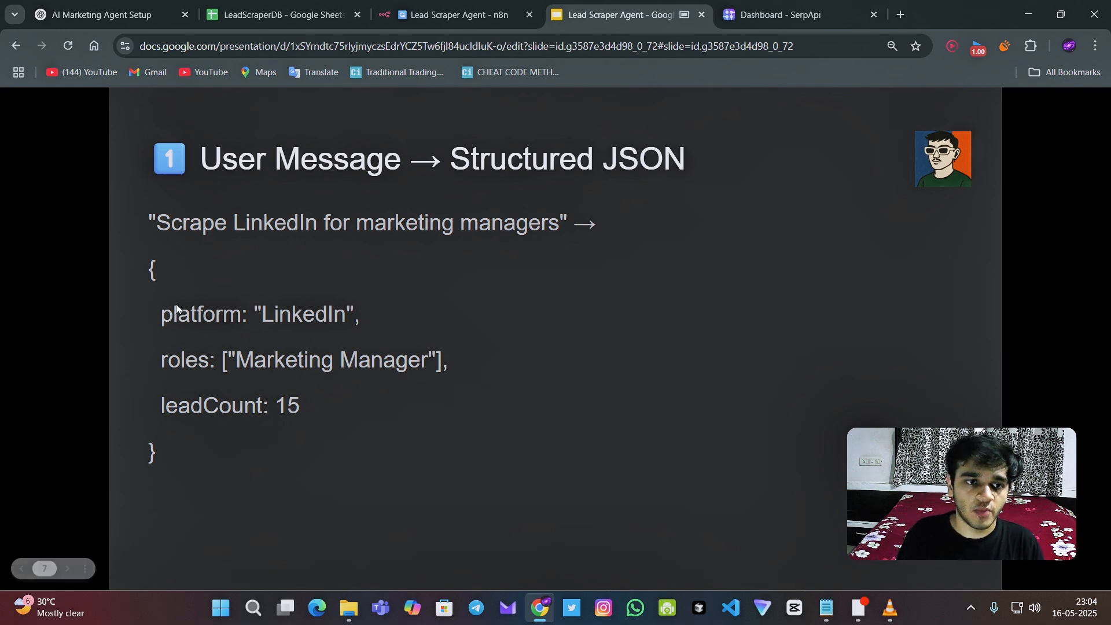
pyautogui.click(454, 14)
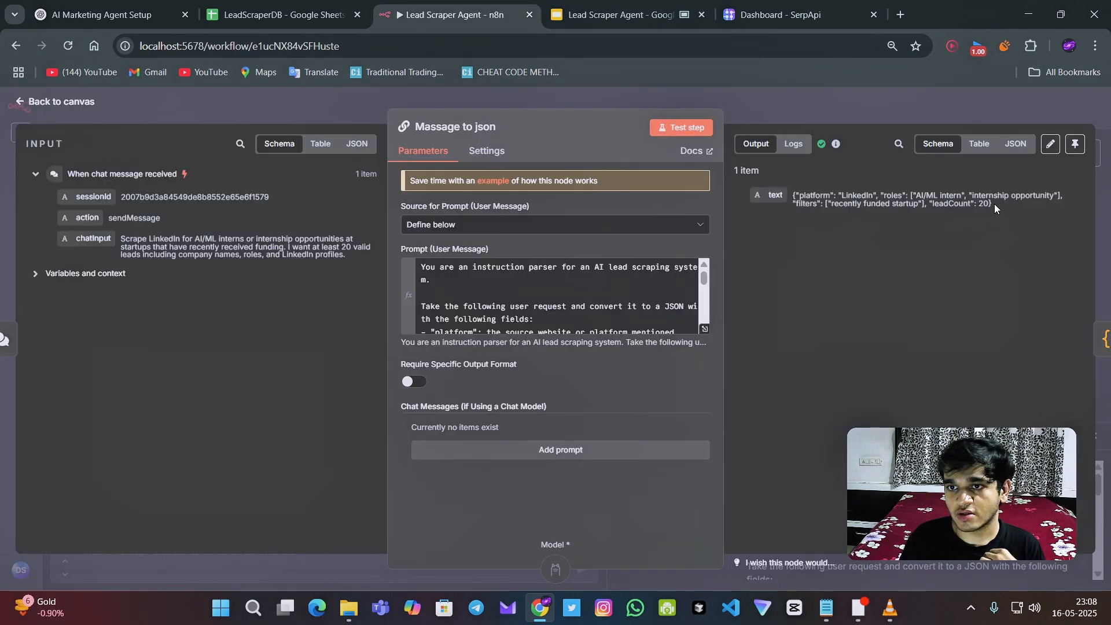
# Test the Parser node so the model's JSON text becomes one parsed item for query
pyautogui.doubleClick(983, 204)
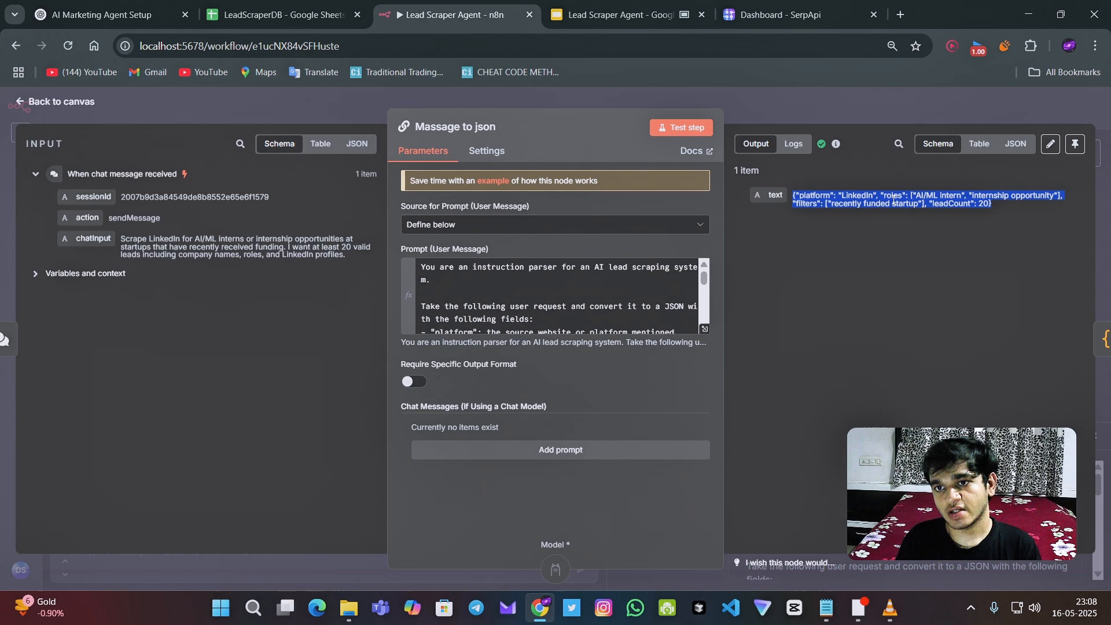
pyautogui.moveTo(930, 173)
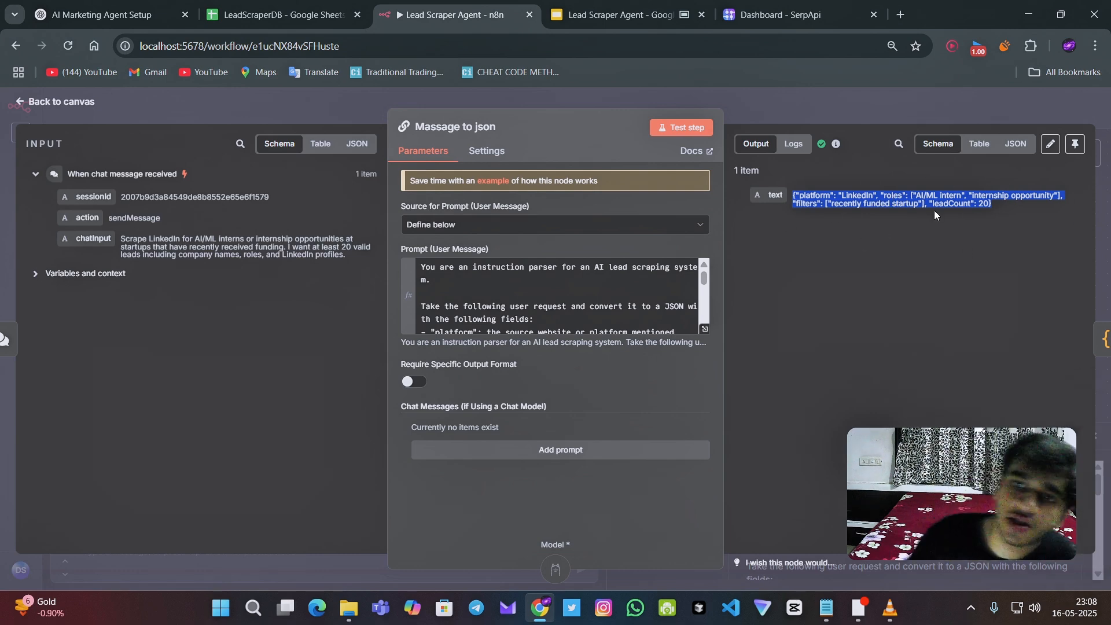
pyautogui.click(53, 101)
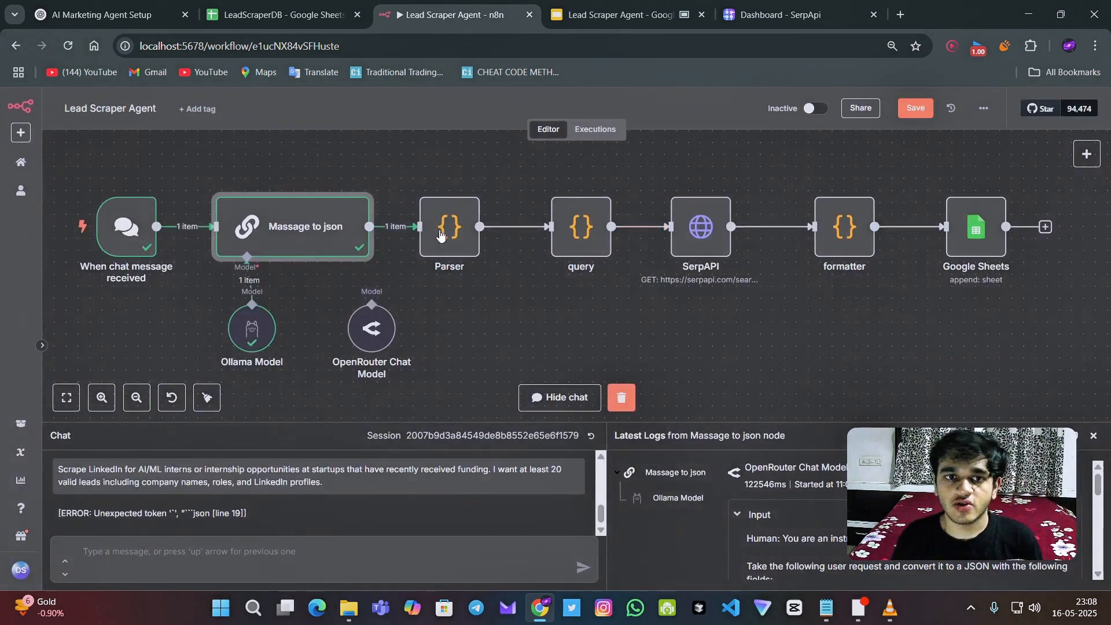
pyautogui.doubleClick(449, 227)
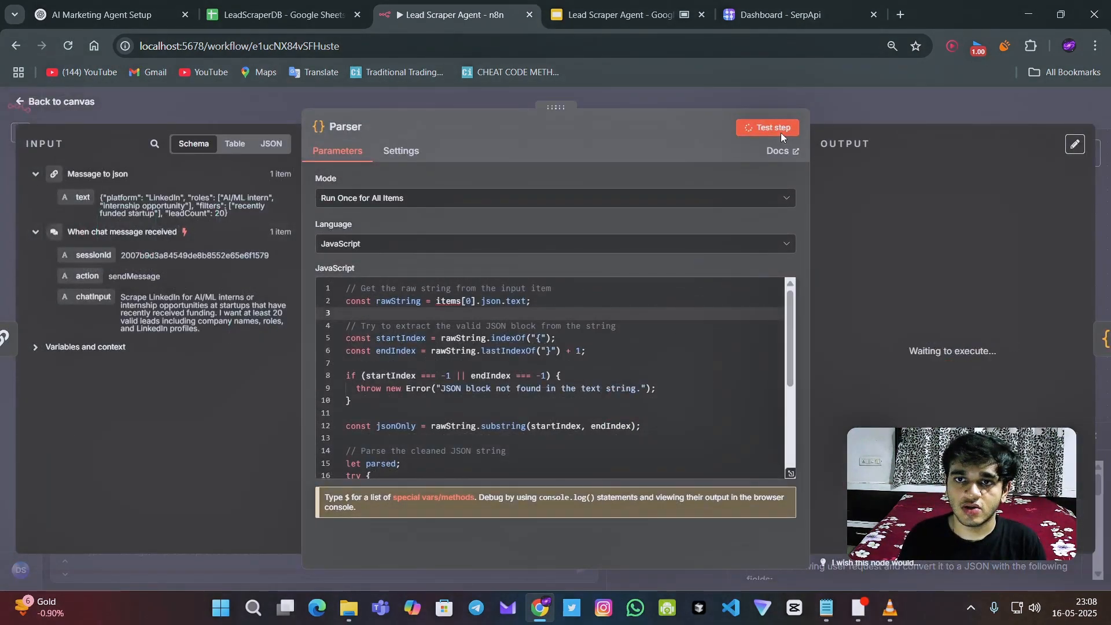
pyautogui.click(767, 127)
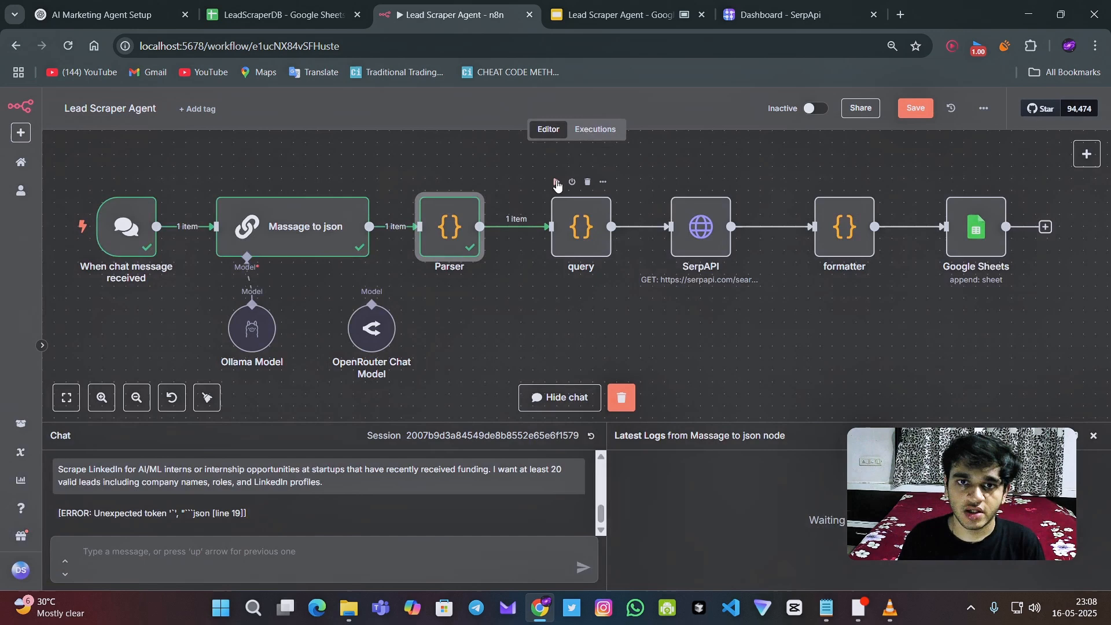
pyautogui.click(610, 14)
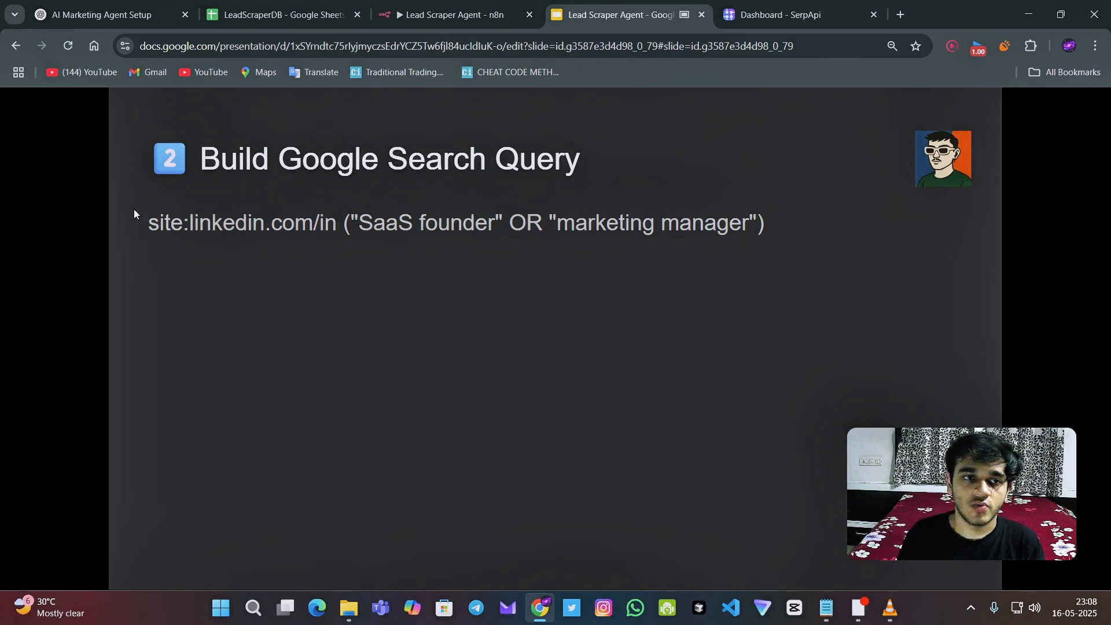
# Test the query node, producing a LinkedIn site search string with leadCount 20
pyautogui.click(447, 14)
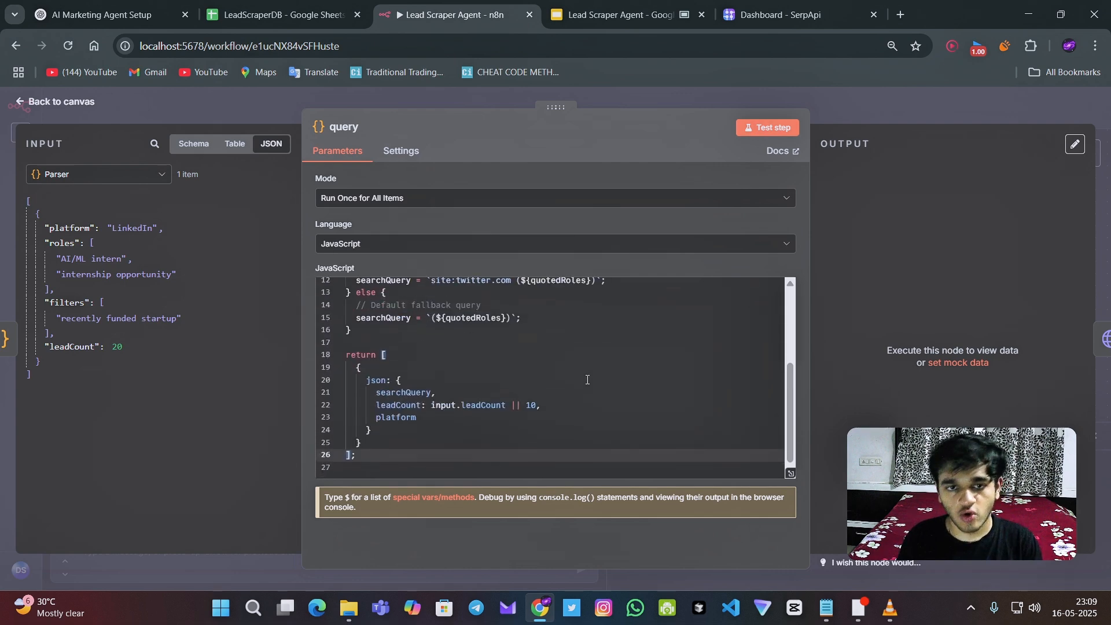
pyautogui.scroll(-3)
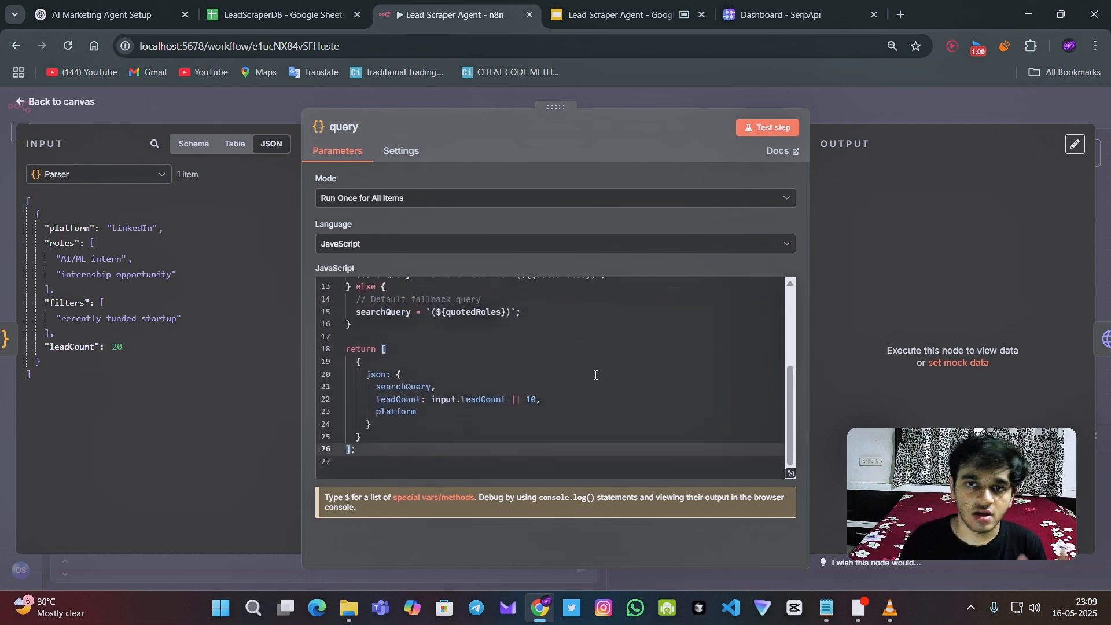
pyautogui.click(766, 128)
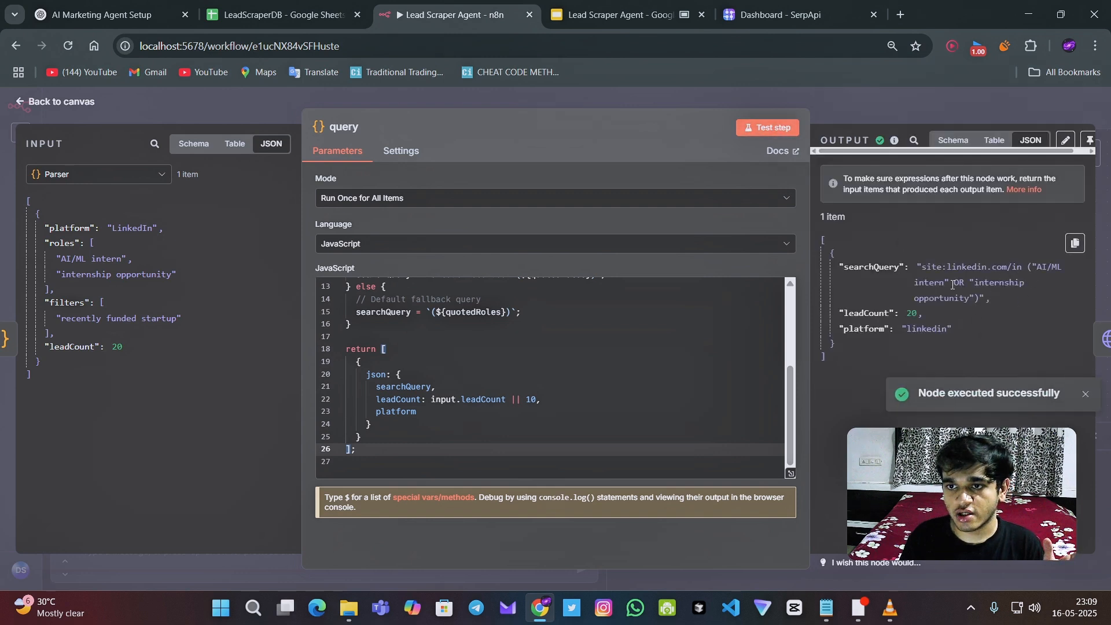
pyautogui.doubleClick(971, 283)
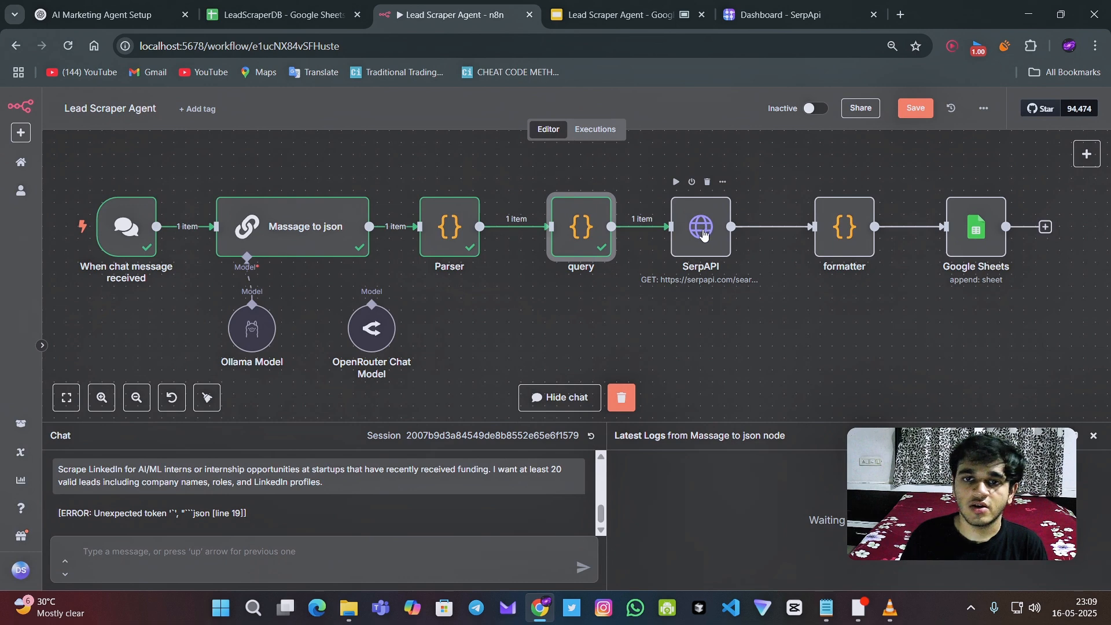
# Add a num query parameter with {{ $json.leadCount }} in the SerpAPI HTTP Request node
pyautogui.doubleClick(700, 227)
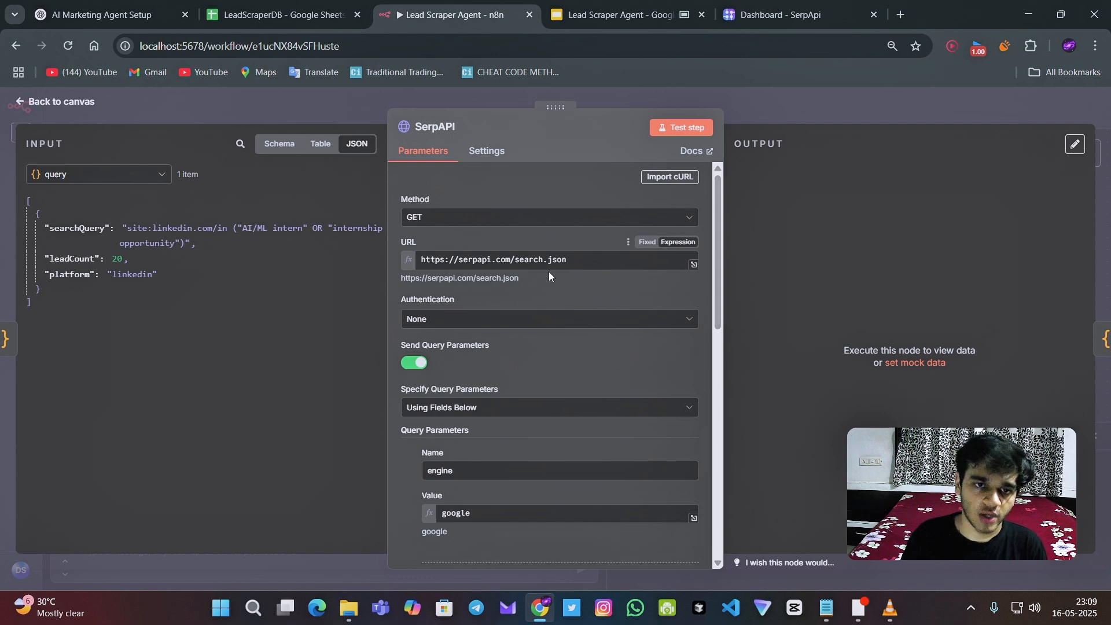
pyautogui.scroll(-3)
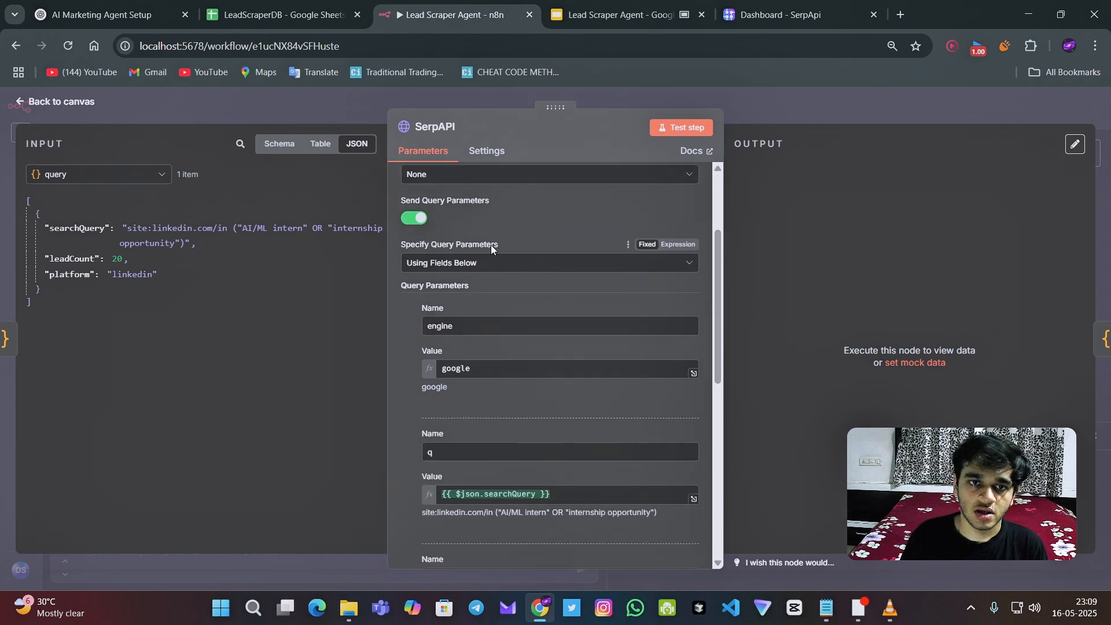
pyautogui.scroll(-3)
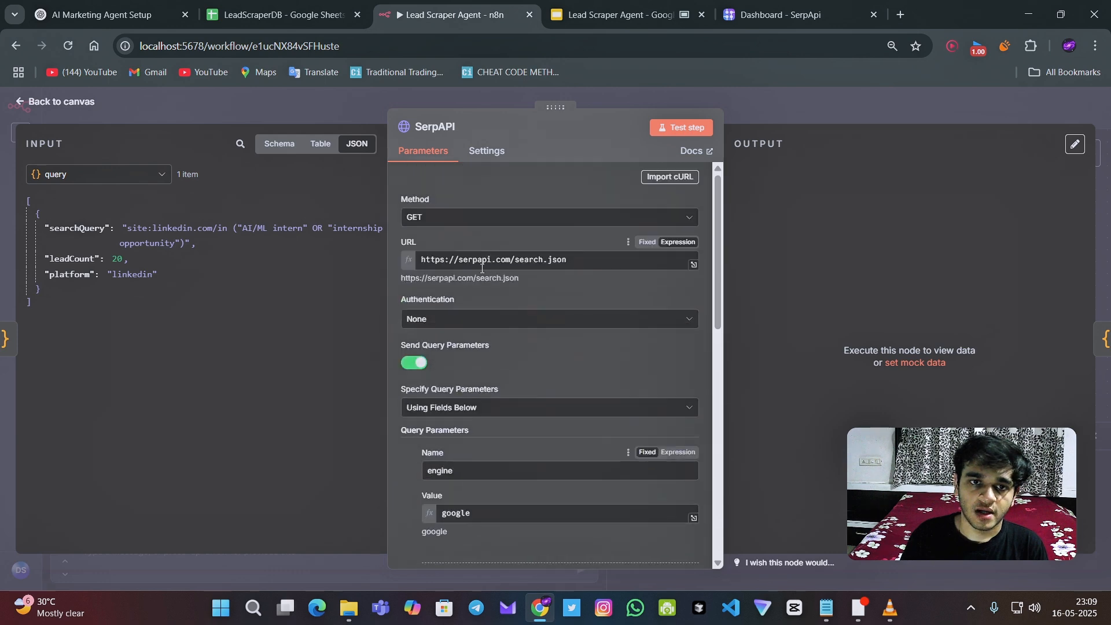
pyautogui.scroll(-3)
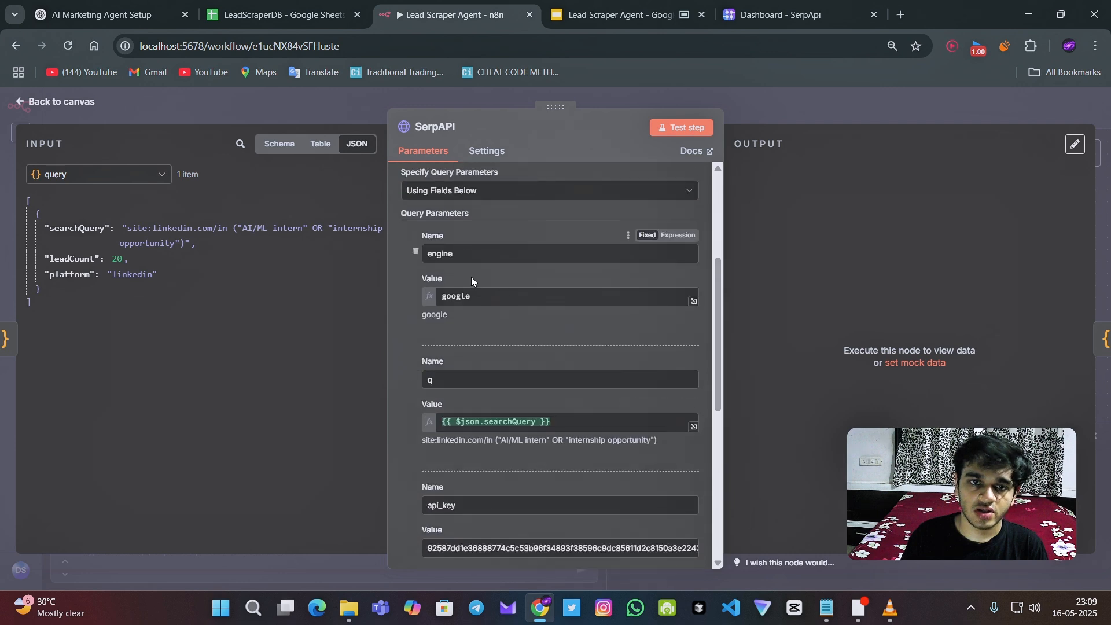
pyautogui.scroll(-3)
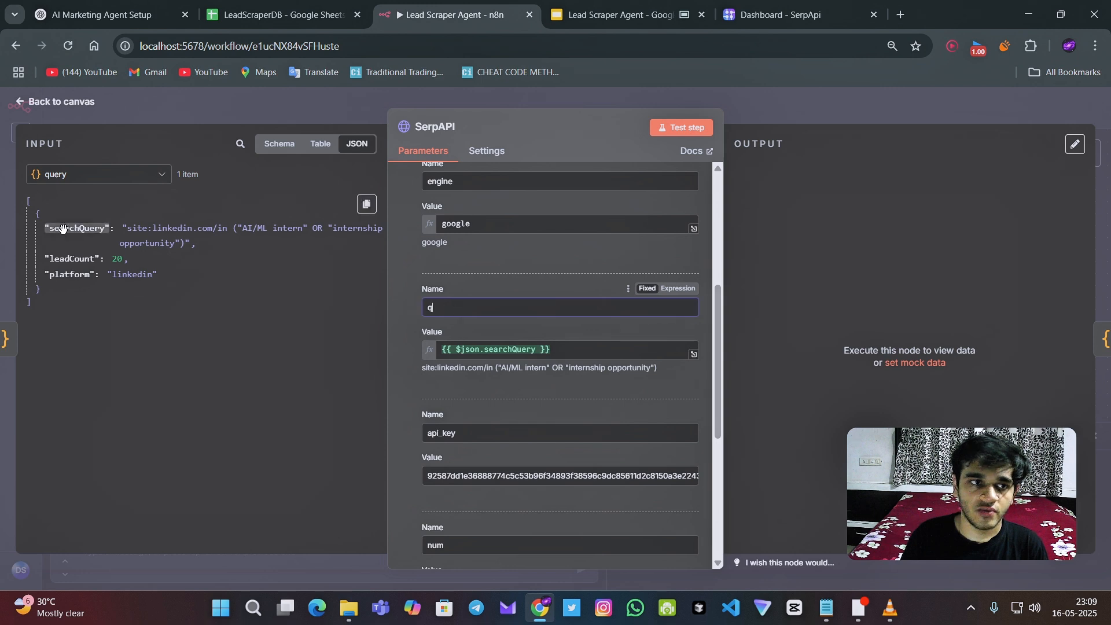
pyautogui.click(278, 143)
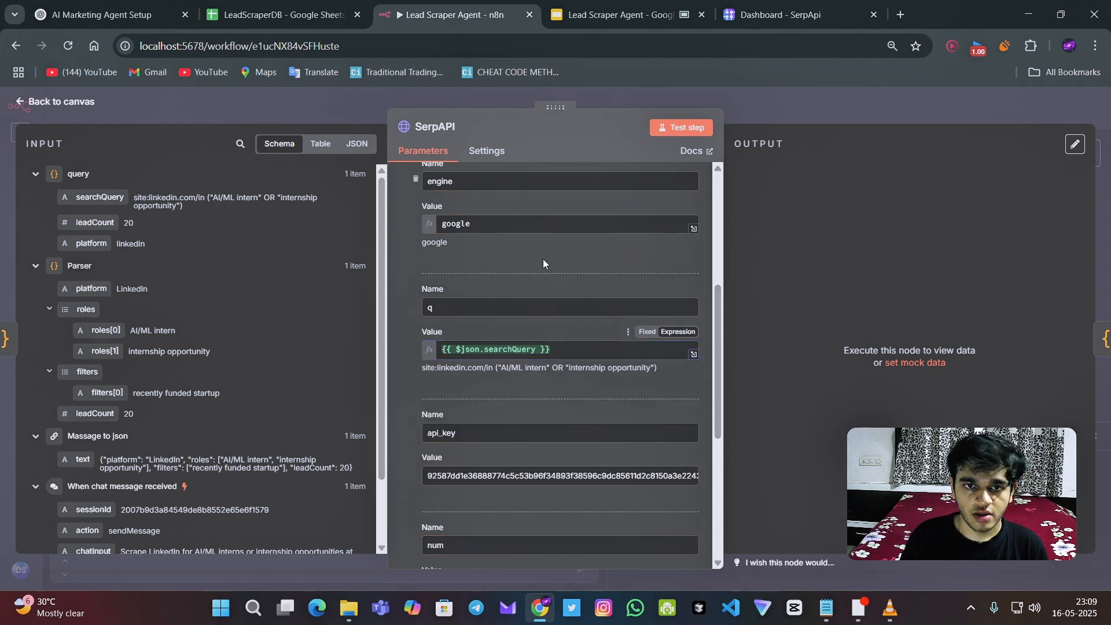
pyautogui.scroll(-3)
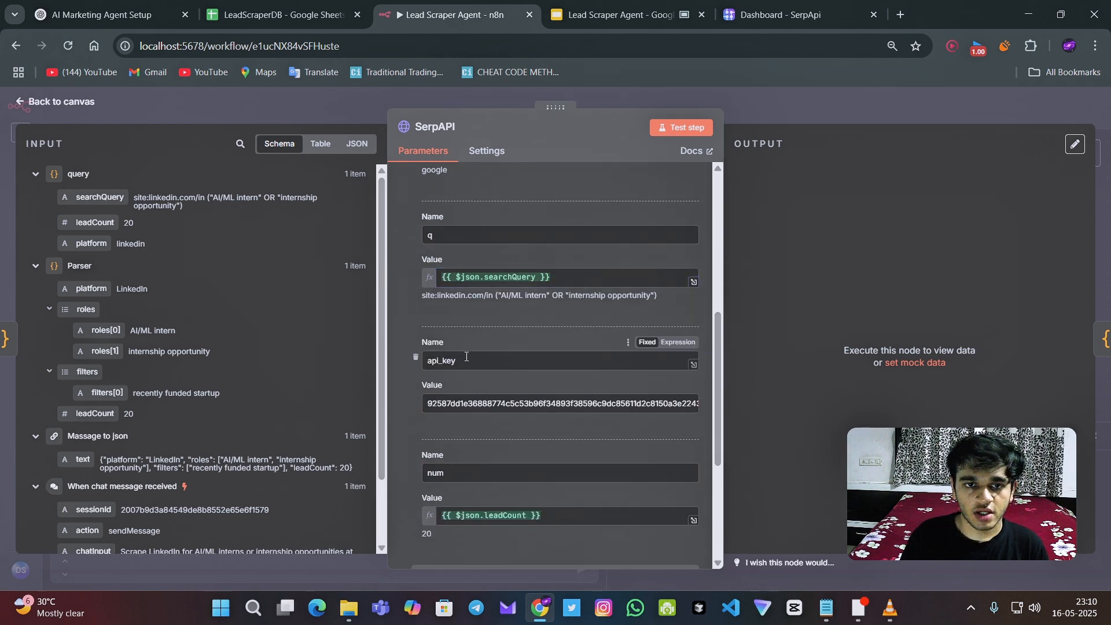
pyautogui.scroll(-3)
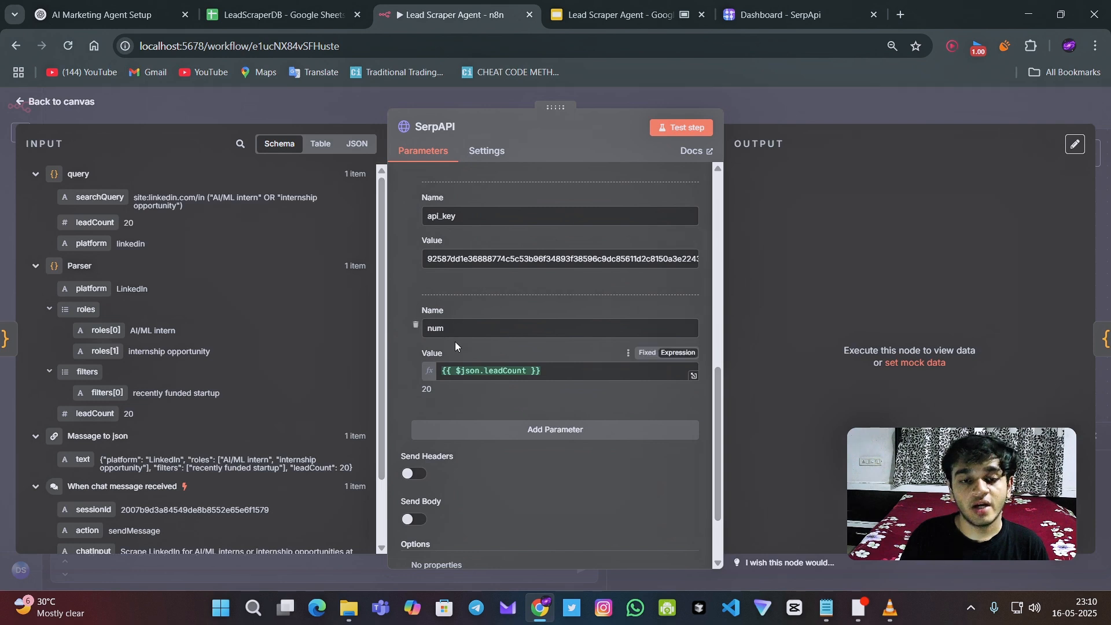
pyautogui.moveTo(147, 243)
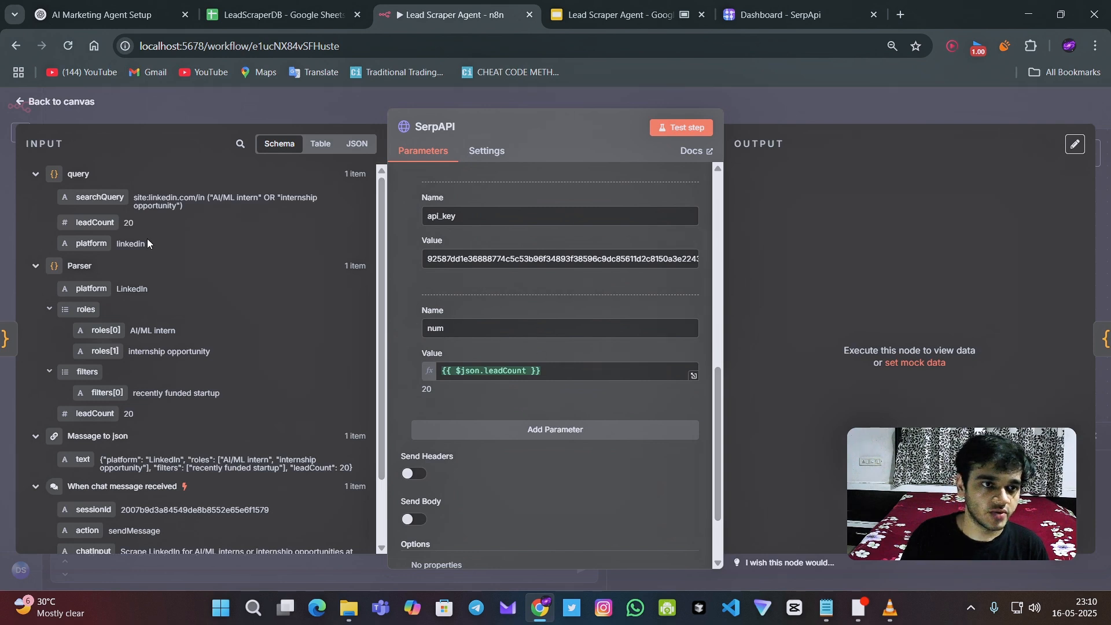
pyautogui.click(560, 371)
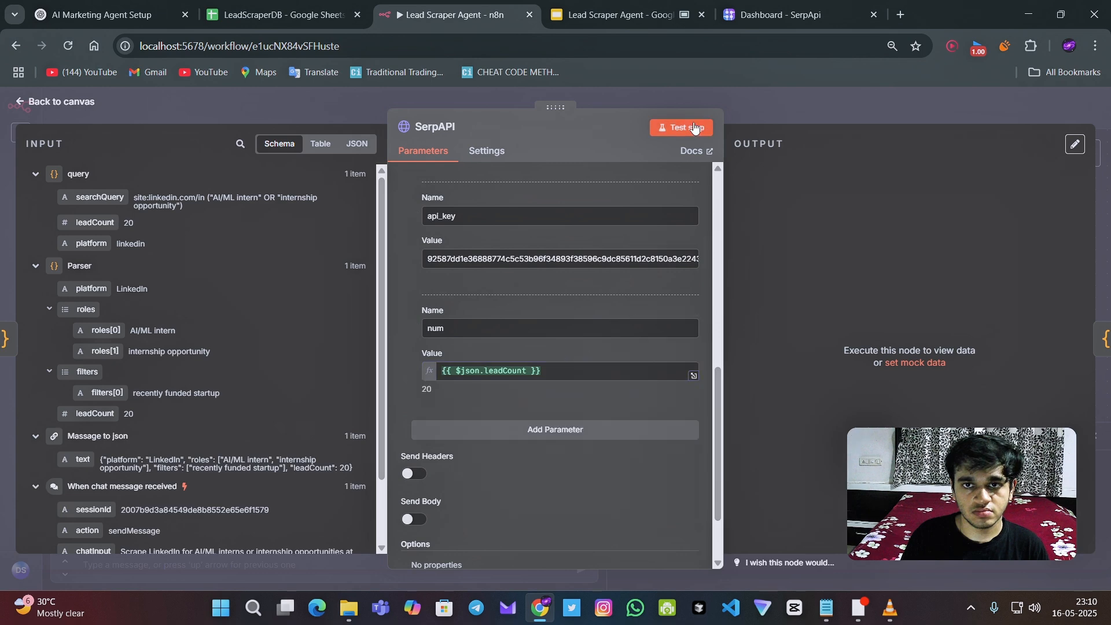
# Test the SerpAPI search and check remaining searches on the SerpApi dashboard
pyautogui.click(679, 128)
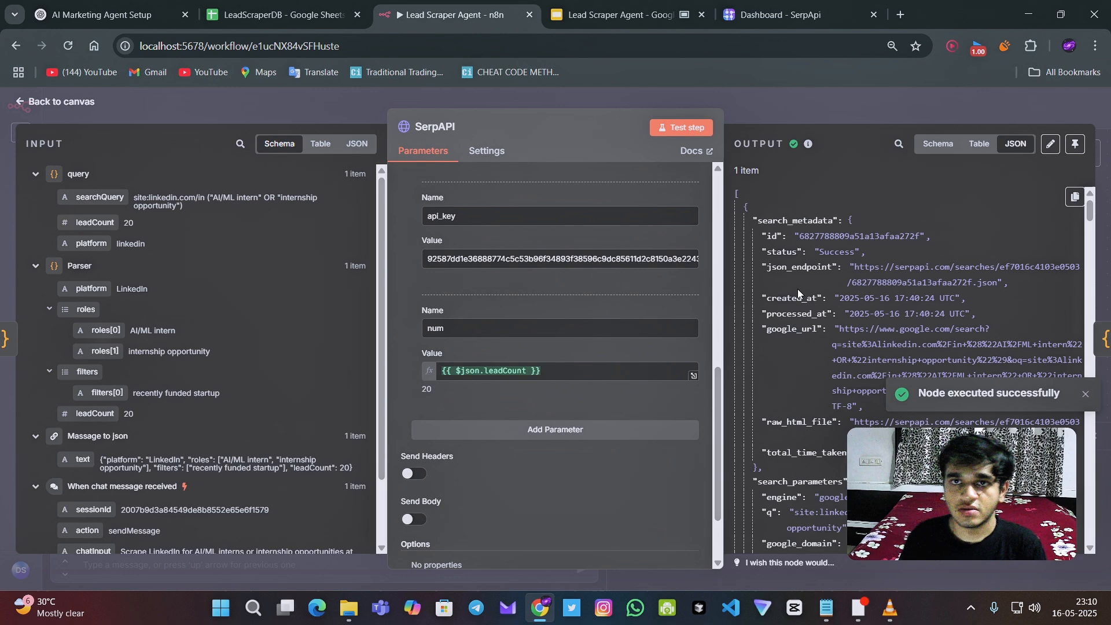
pyautogui.click(772, 14)
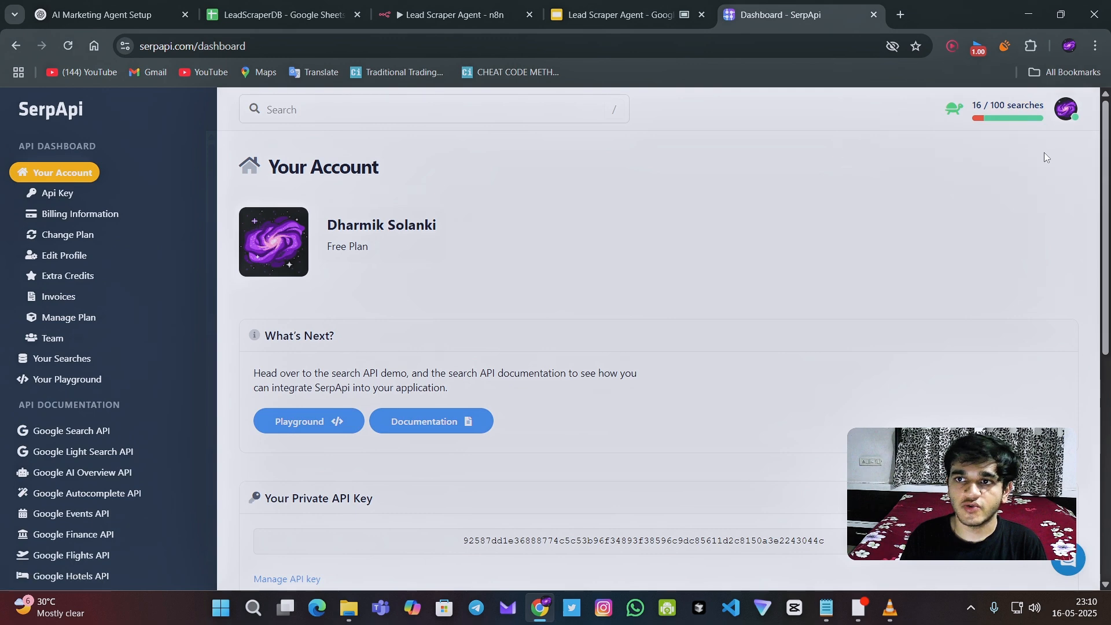
pyautogui.click(453, 13)
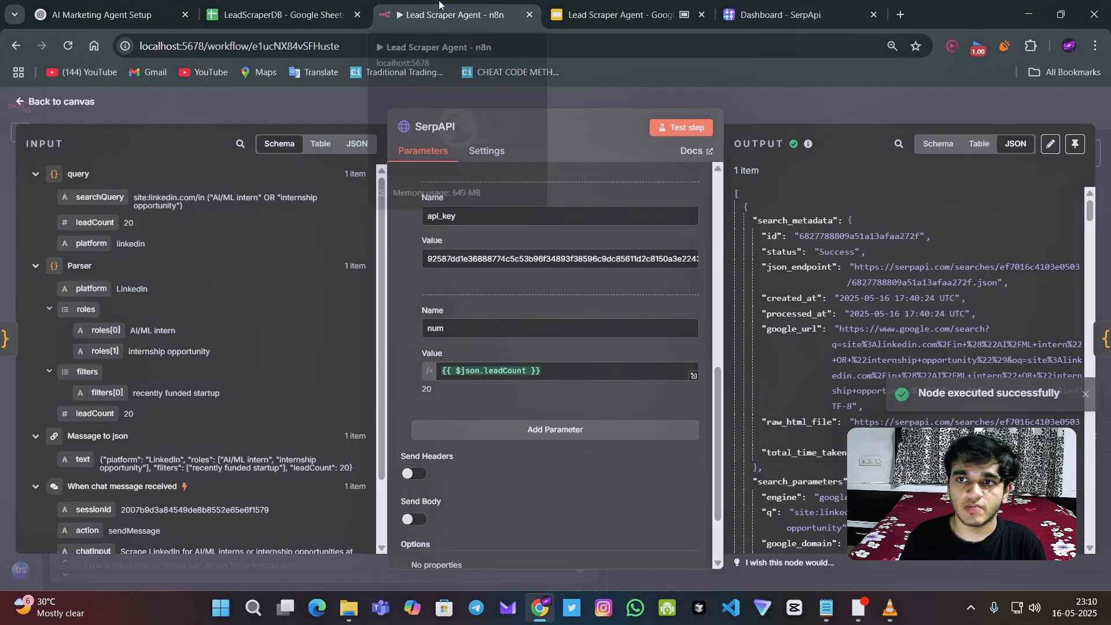
pyautogui.scroll(-3)
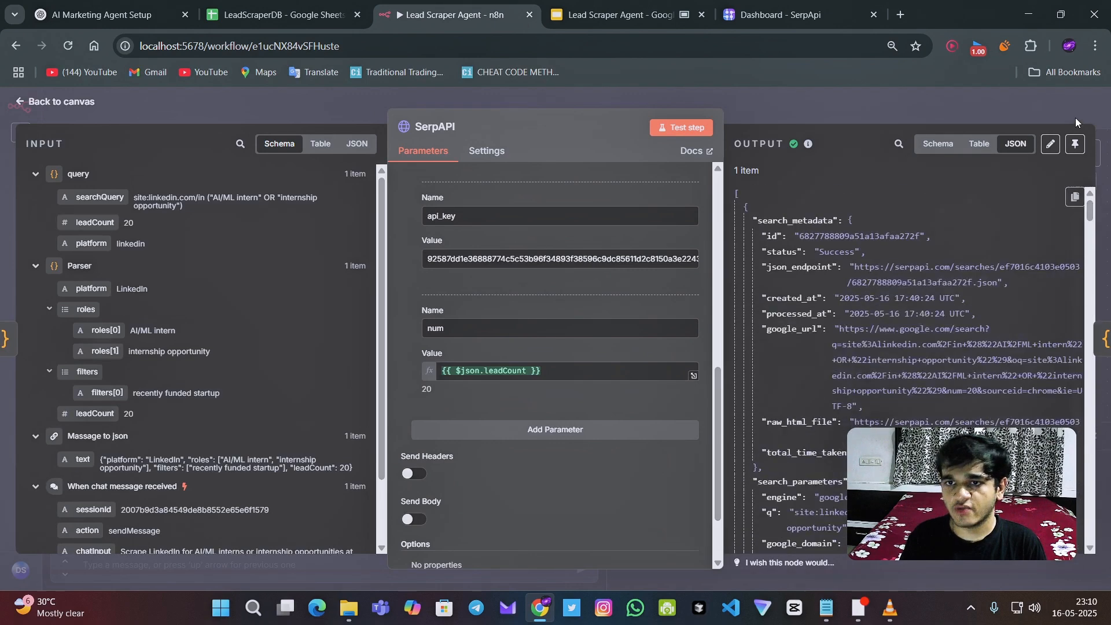
pyautogui.moveTo(927, 314)
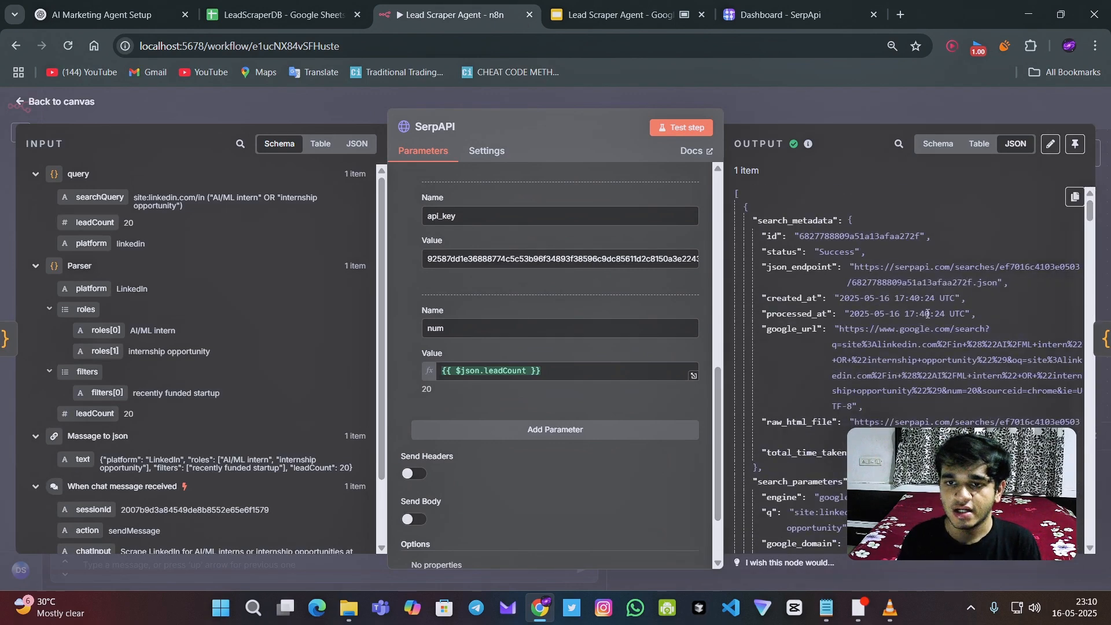
pyautogui.scroll(-3)
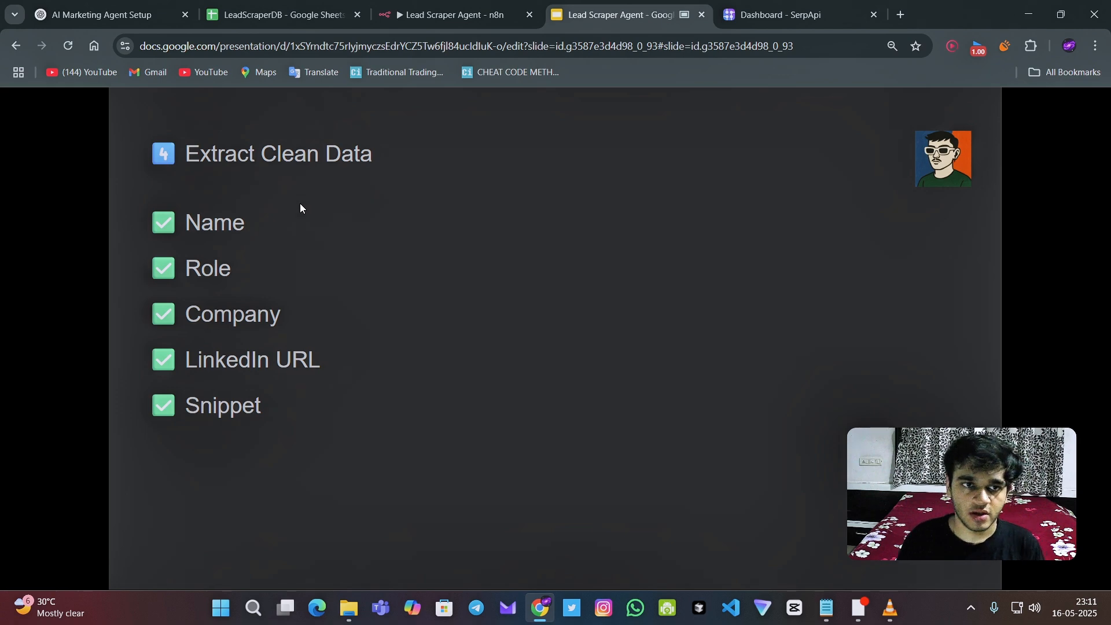
# Test the formatter Code node, turning search results into 20 lead items for Google Sheets
pyautogui.click(457, 14)
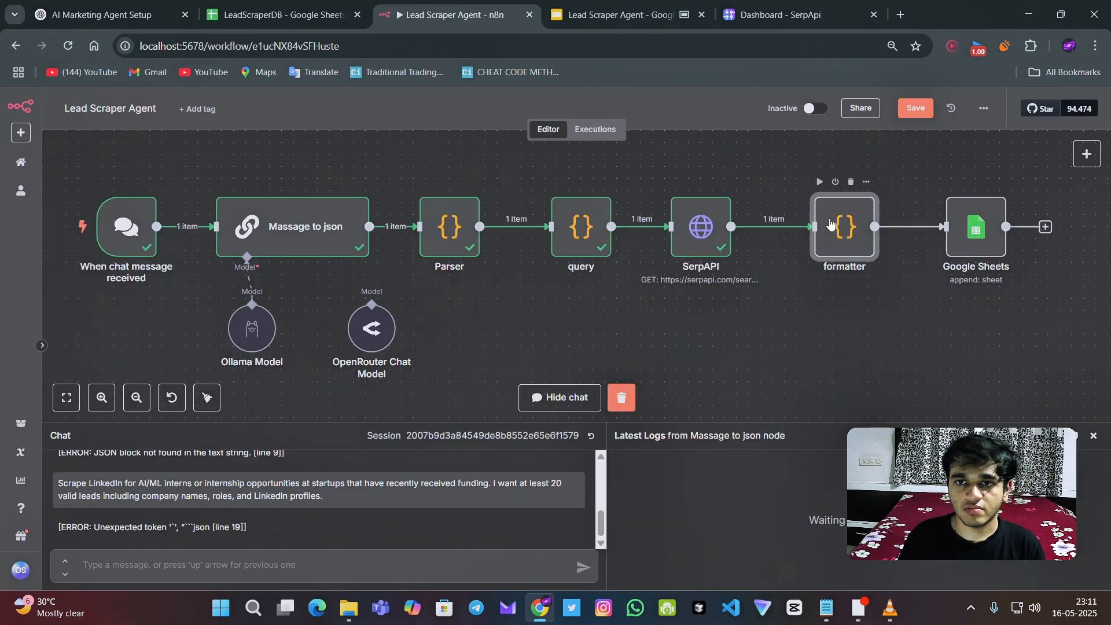
pyautogui.doubleClick(842, 227)
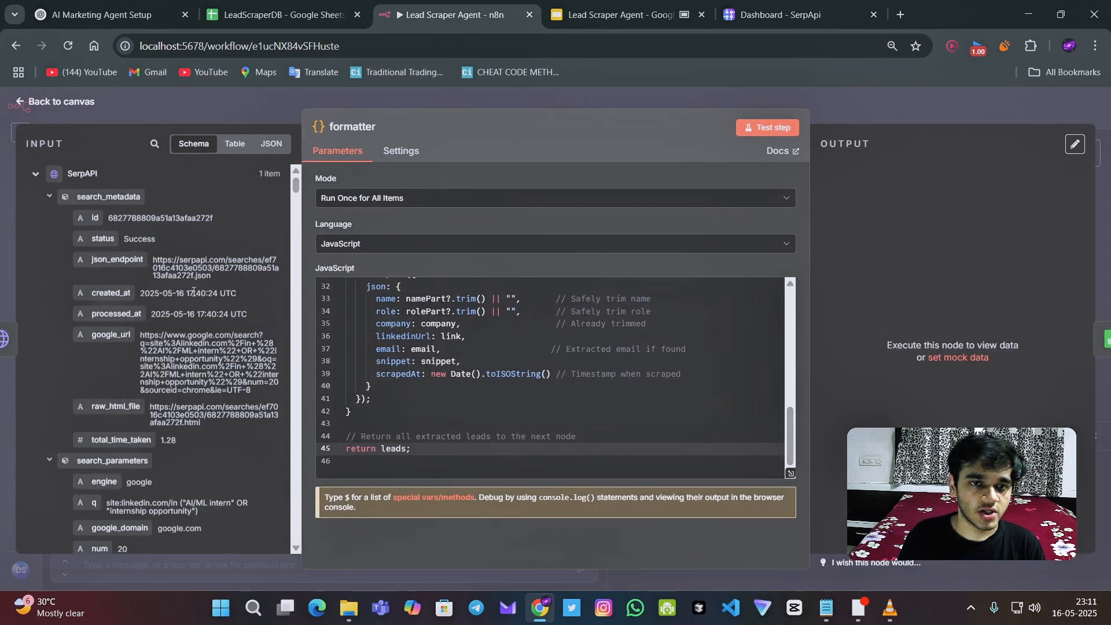
pyautogui.click(766, 127)
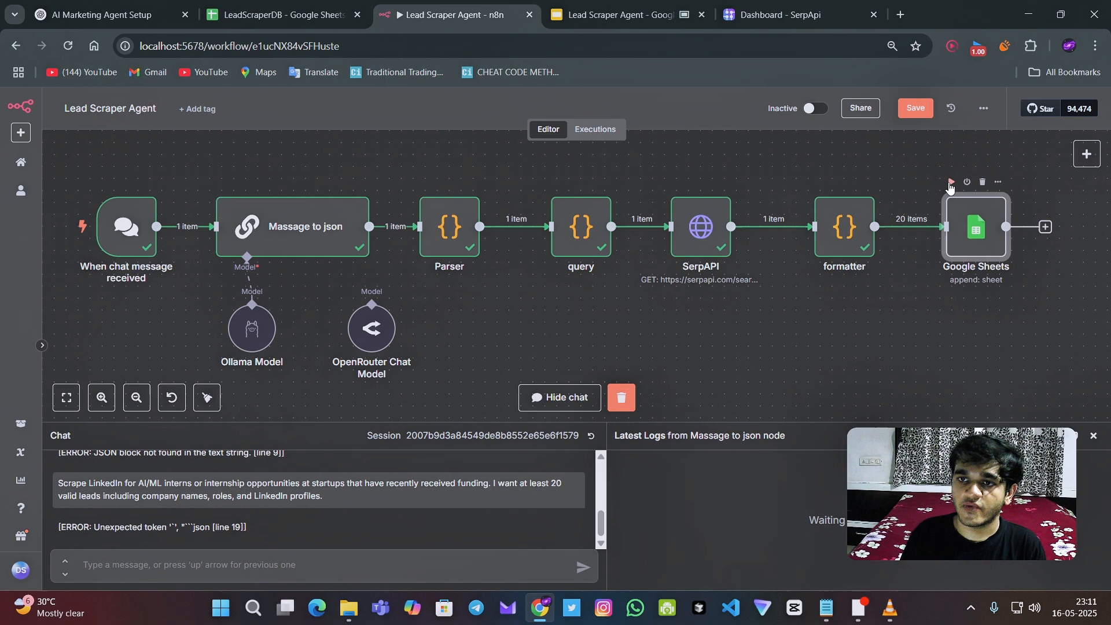
# Execute the Google Sheets step, check its output, and view the 20 appended leads in LeadScraperDB
pyautogui.click(949, 182)
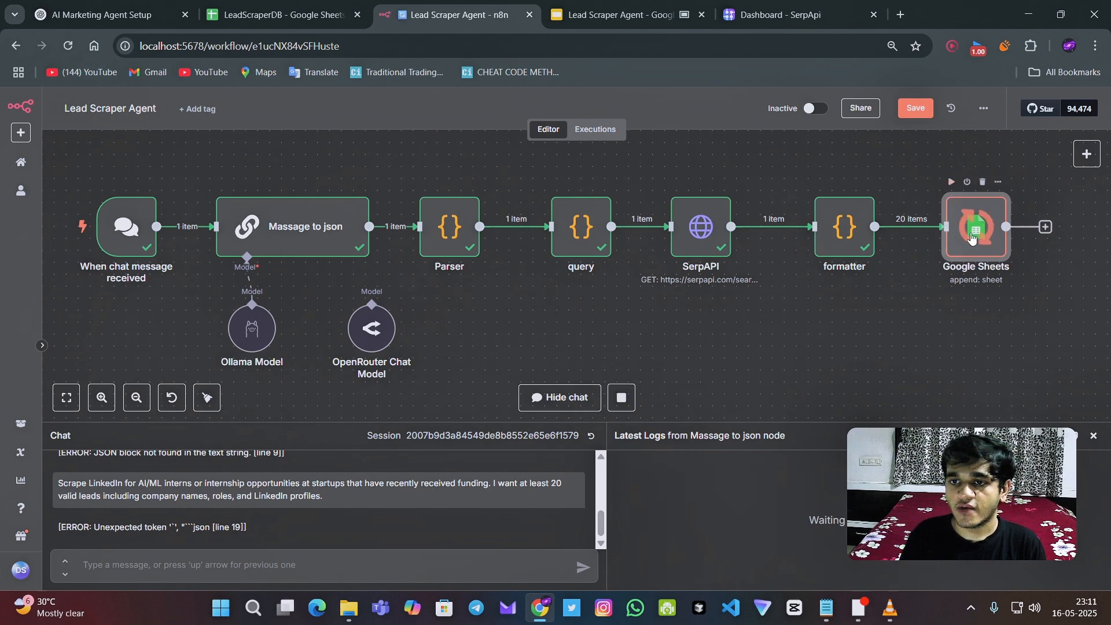
pyautogui.doubleClick(974, 227)
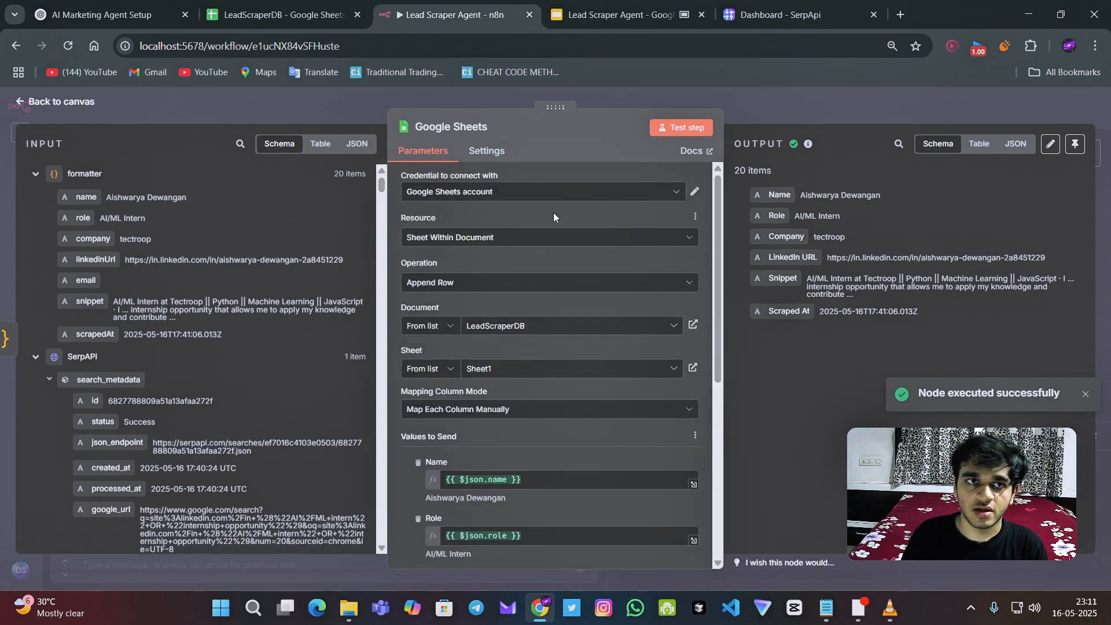
pyautogui.click(283, 14)
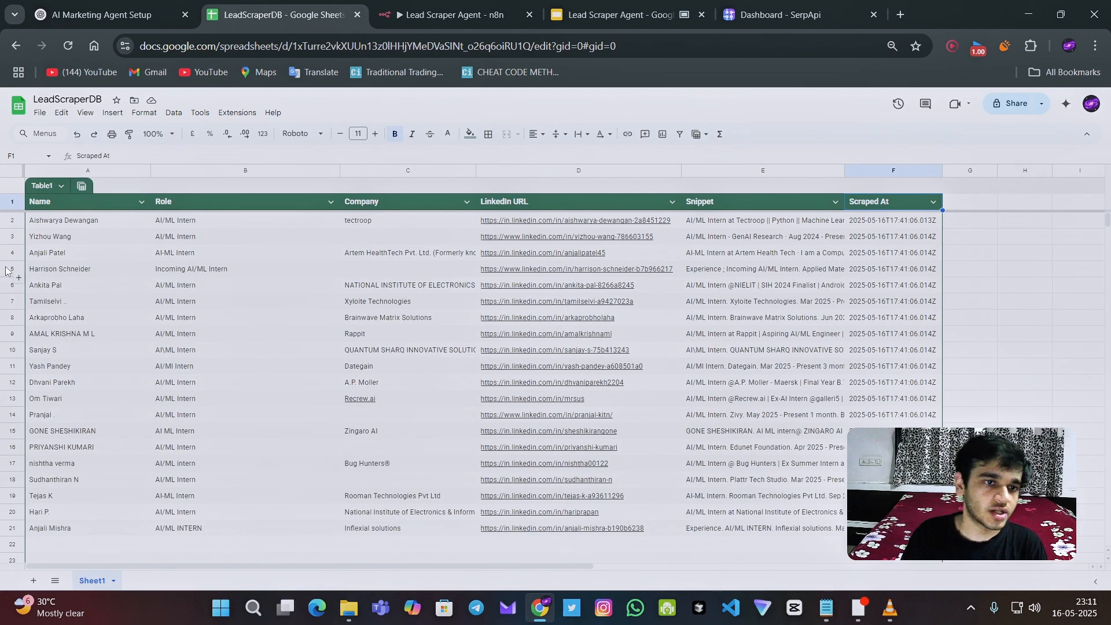
pyautogui.click(87, 220)
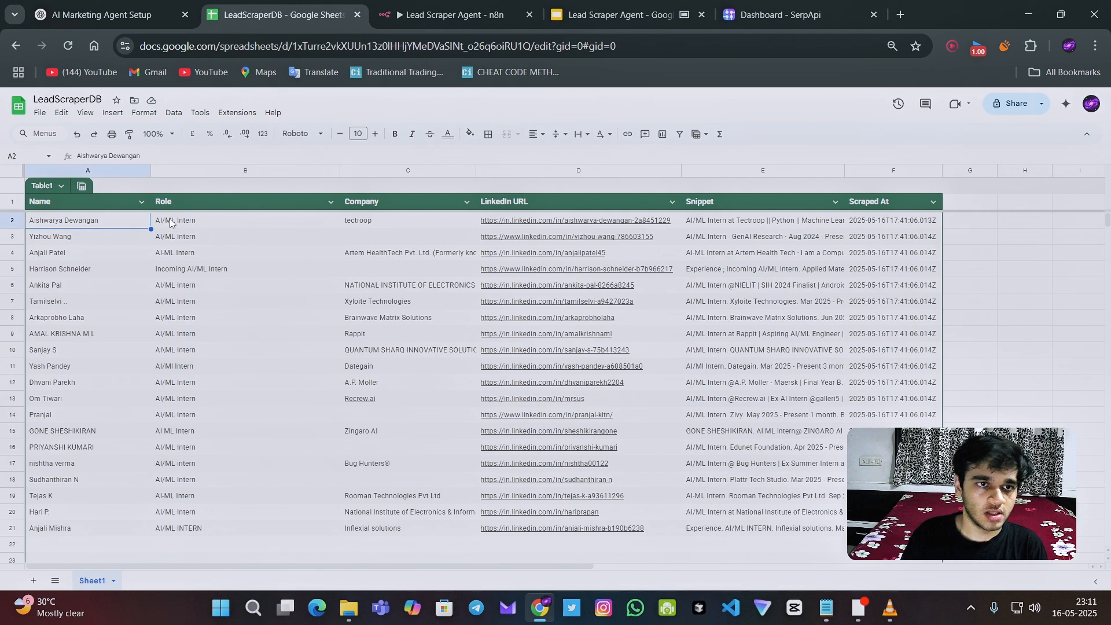
pyautogui.click(245, 219)
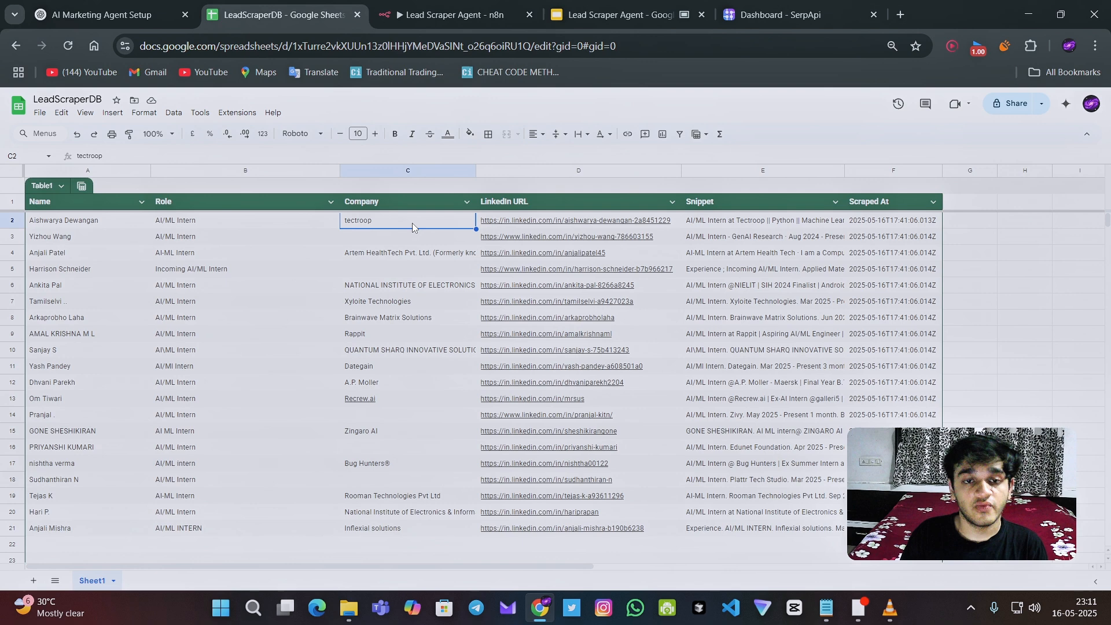
pyautogui.click(574, 220)
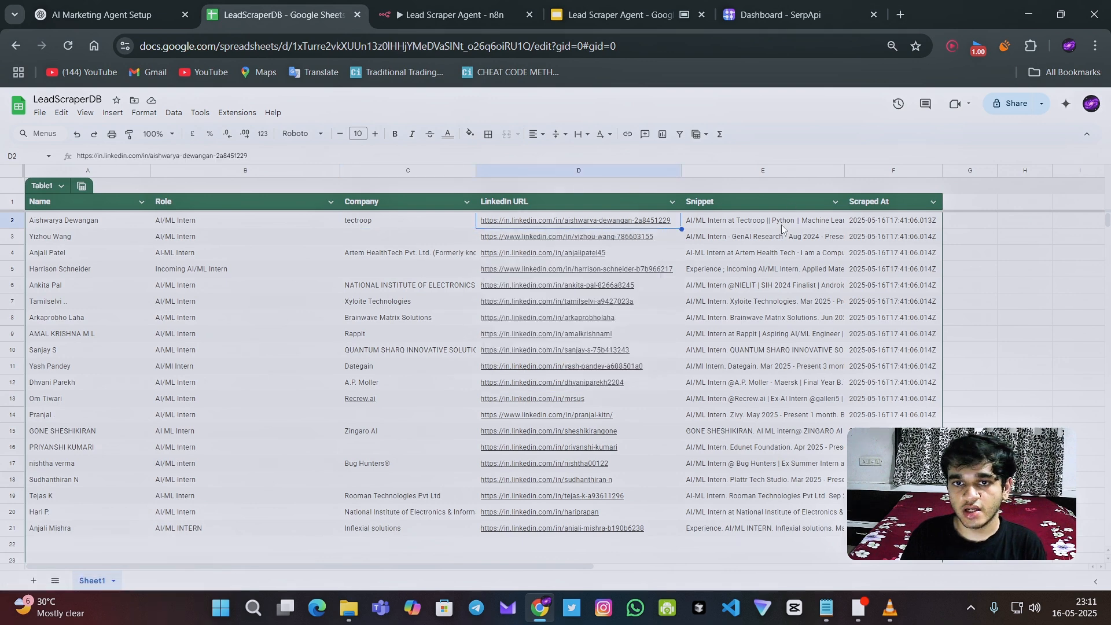
pyautogui.click(763, 220)
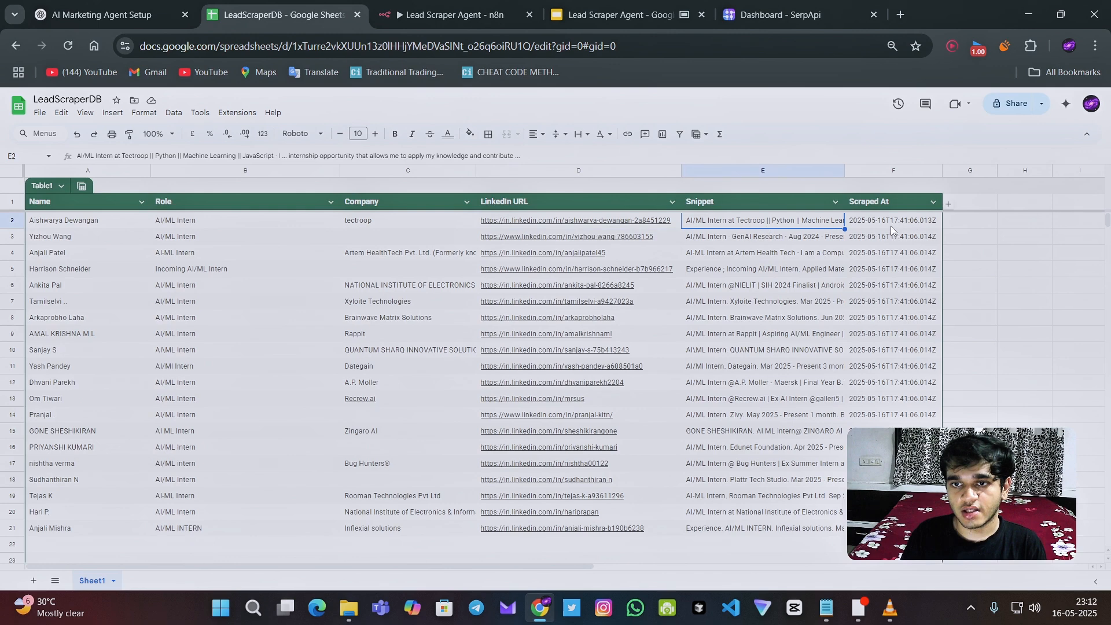
pyautogui.click(892, 220)
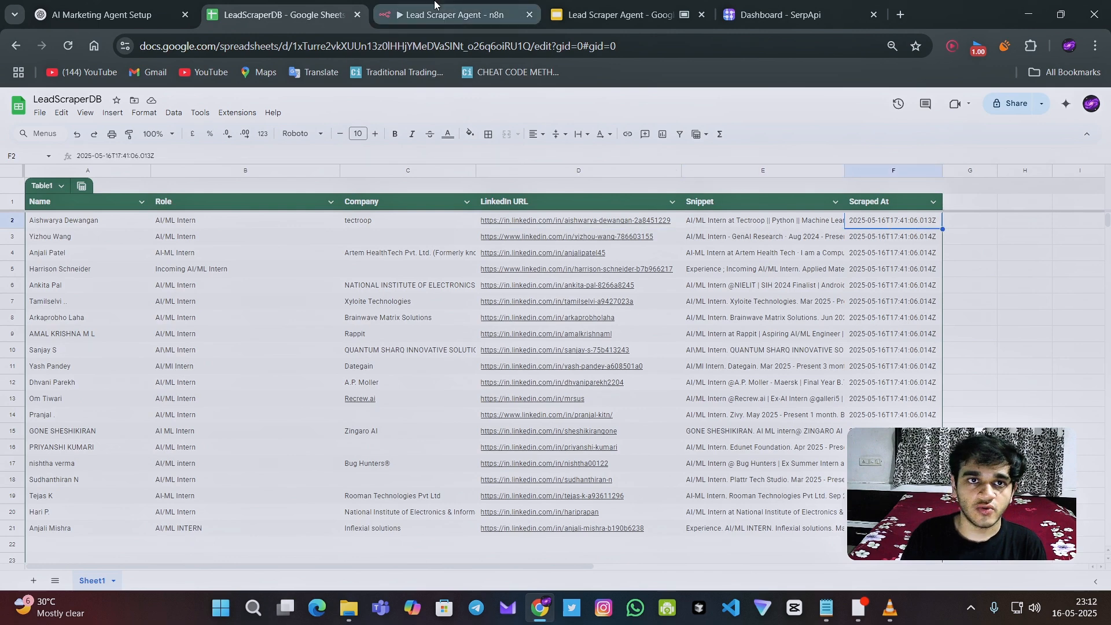
pyautogui.click(611, 14)
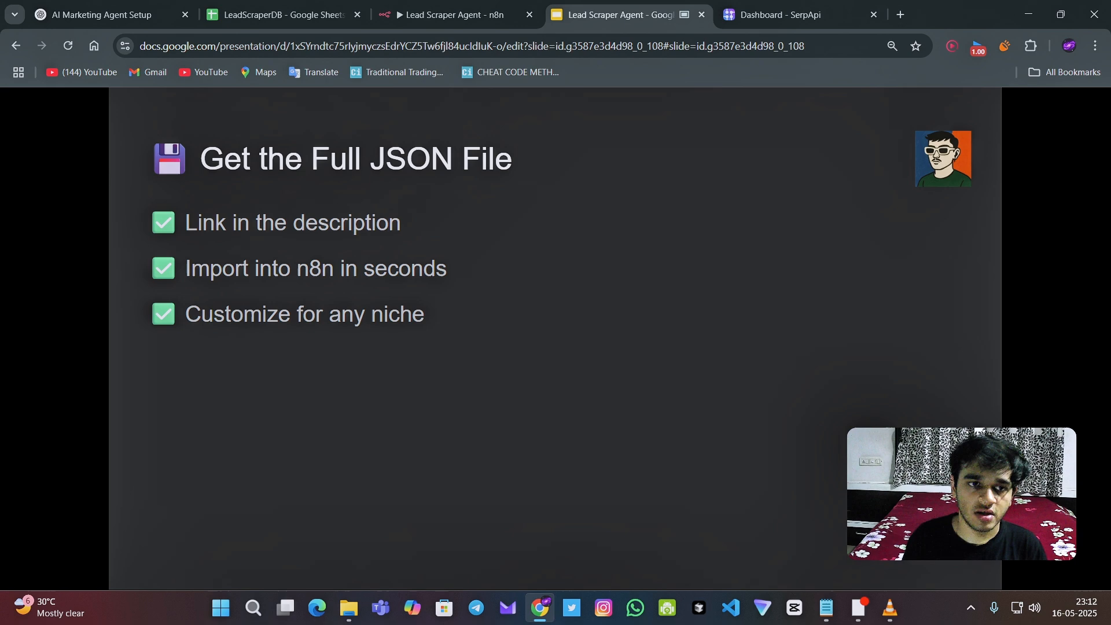
# Advance to the 'Day 1 of 100 AI Automations' closing slide
pyautogui.press('right')
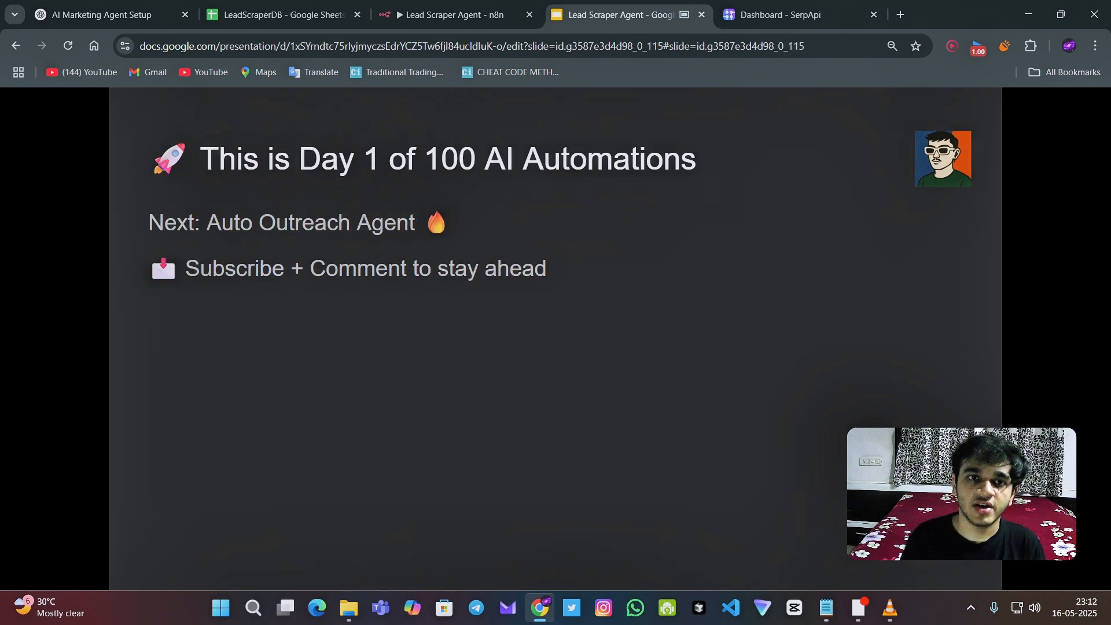